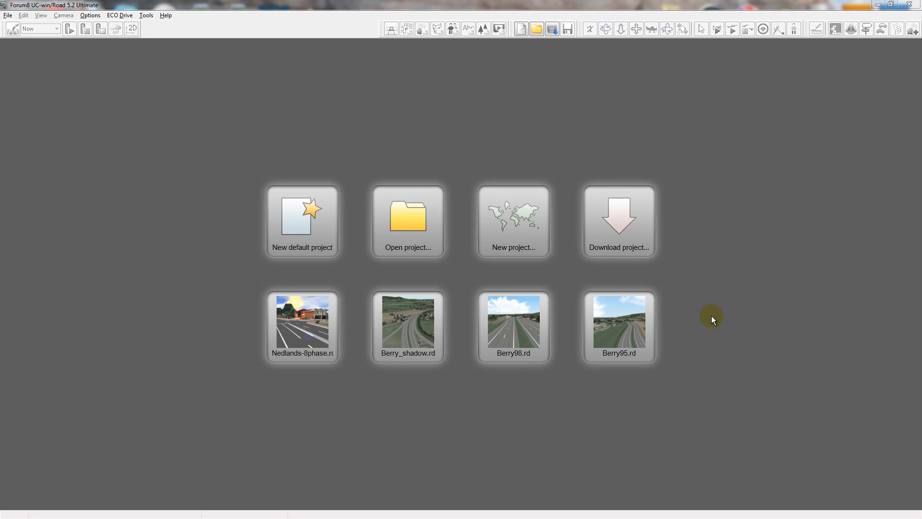
pyautogui.moveTo(162, 11)
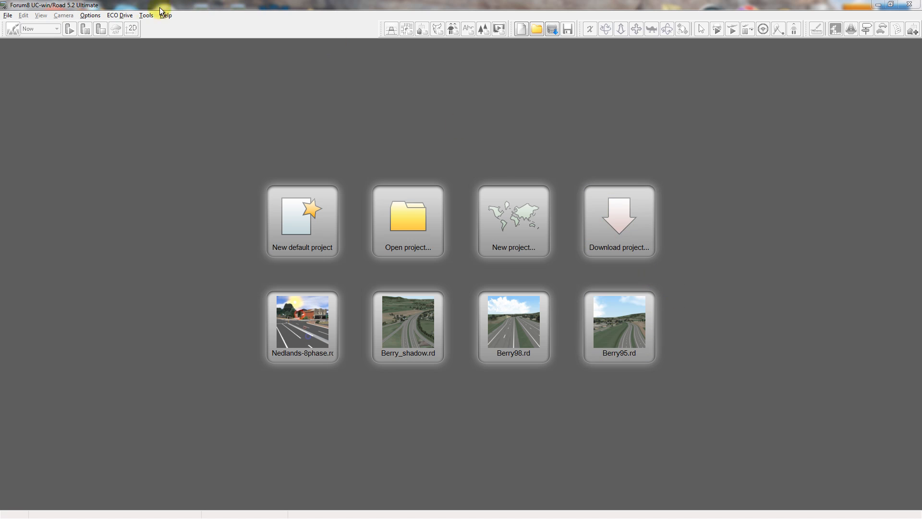
# Show the Options menu with the Application Options choices
pyautogui.click(89, 16)
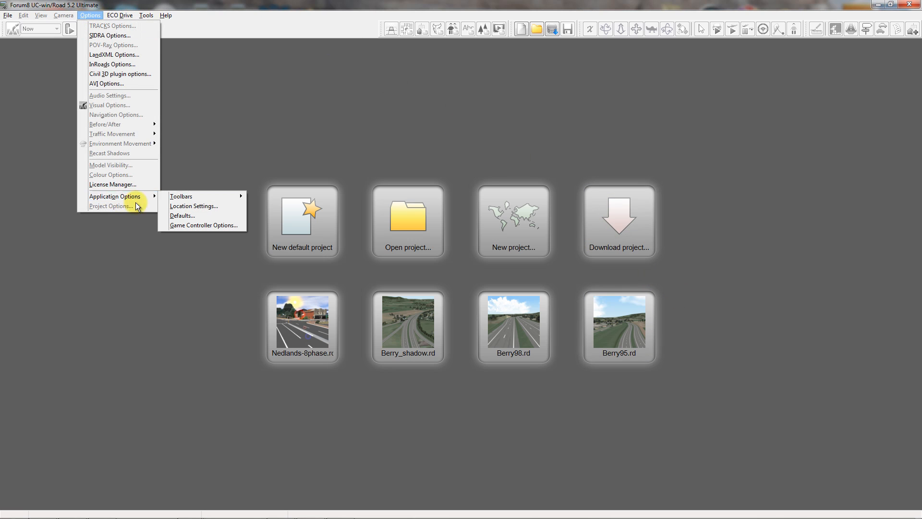
# Bring up the Location Settings List Editor with the saved locations
pyautogui.click(193, 206)
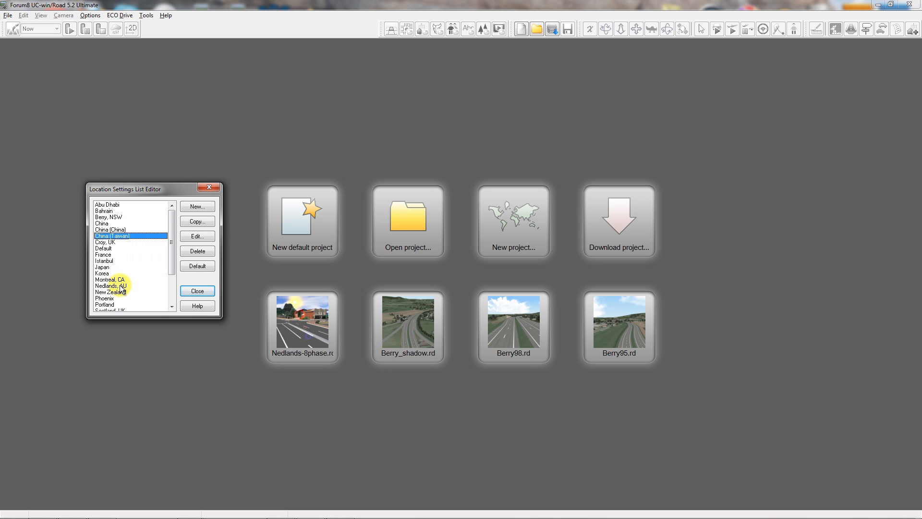
pyautogui.click(171, 206)
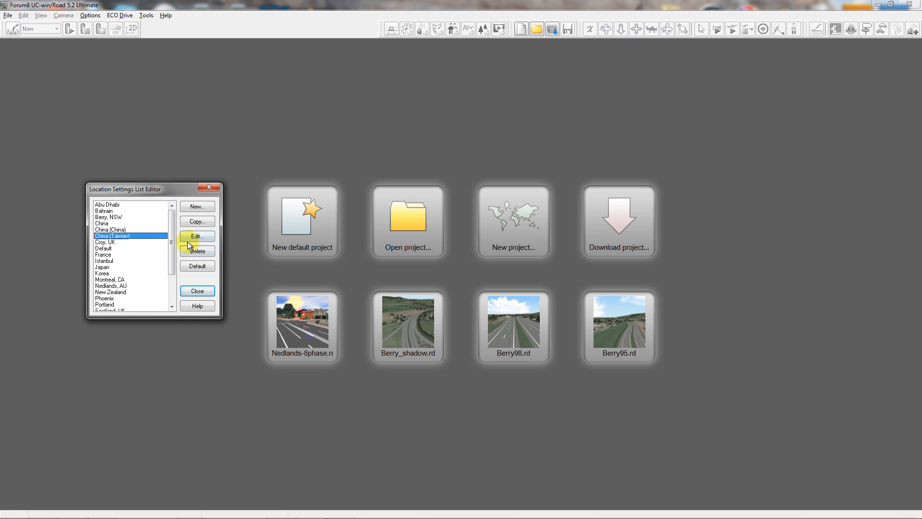
pyautogui.moveTo(147, 223)
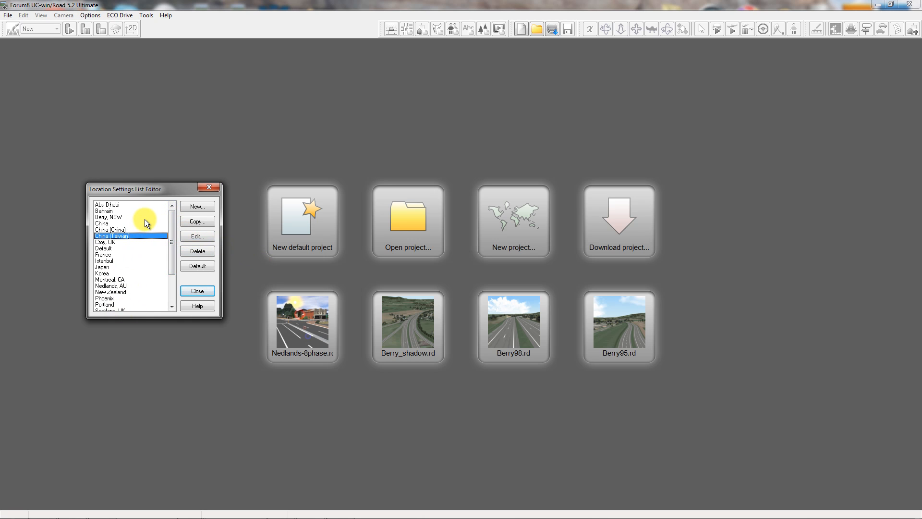
# Create a new, blank location setting from the list editor
pyautogui.click(197, 206)
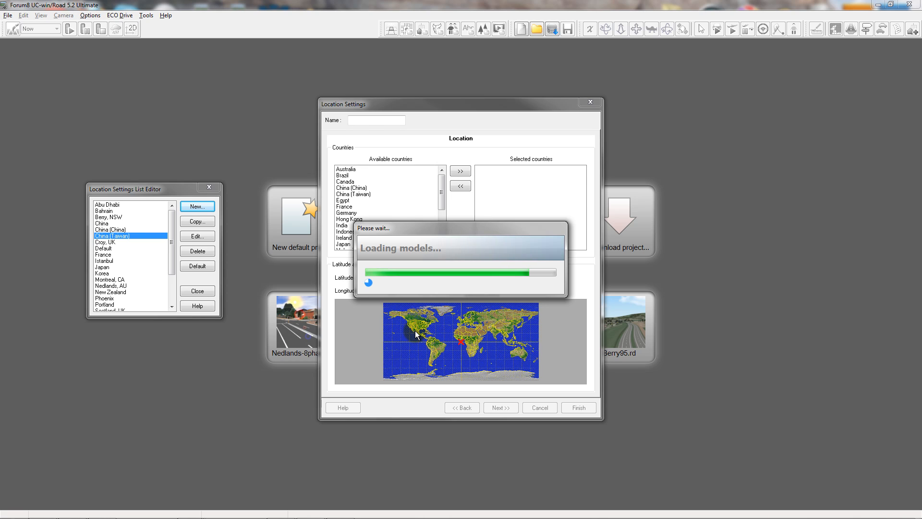
pyautogui.moveTo(441, 328)
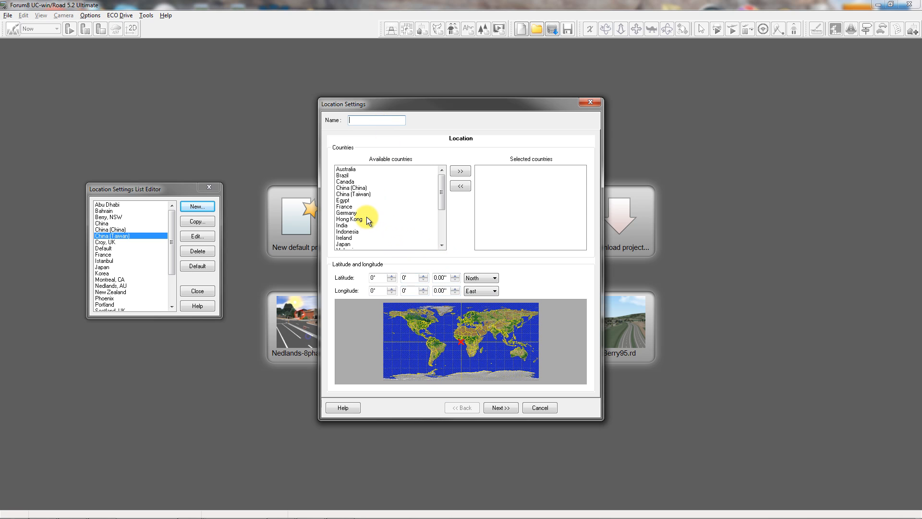
pyautogui.moveTo(356, 170)
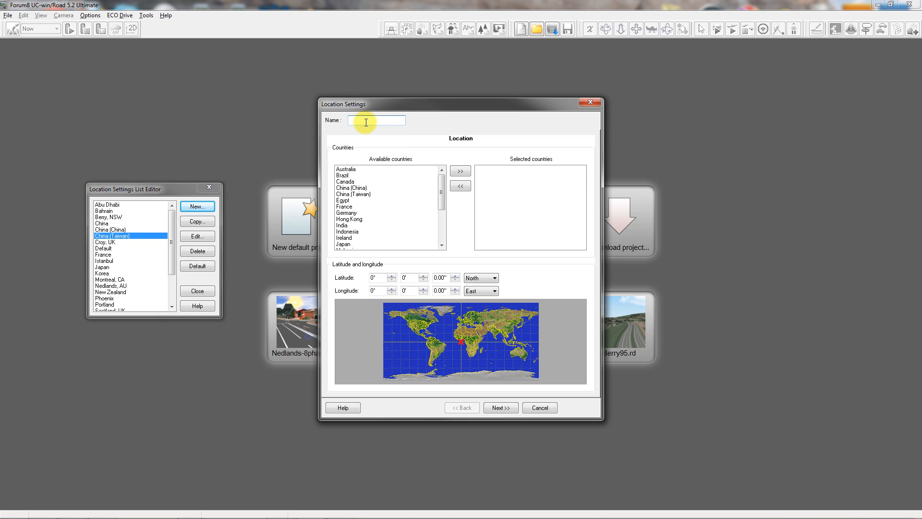
pyautogui.moveTo(410, 106)
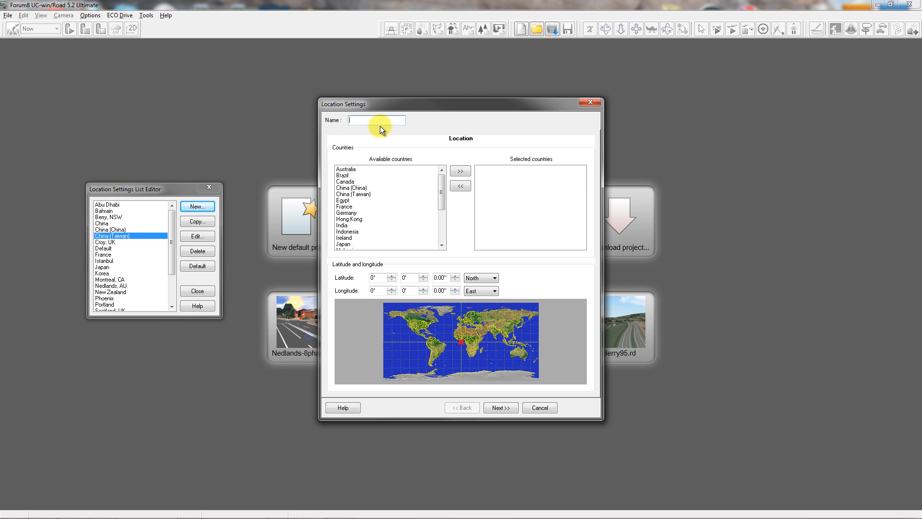
# Name the location 'Phoenix, AZ' and add USA to its selected countries
pyautogui.write('Phoenix')
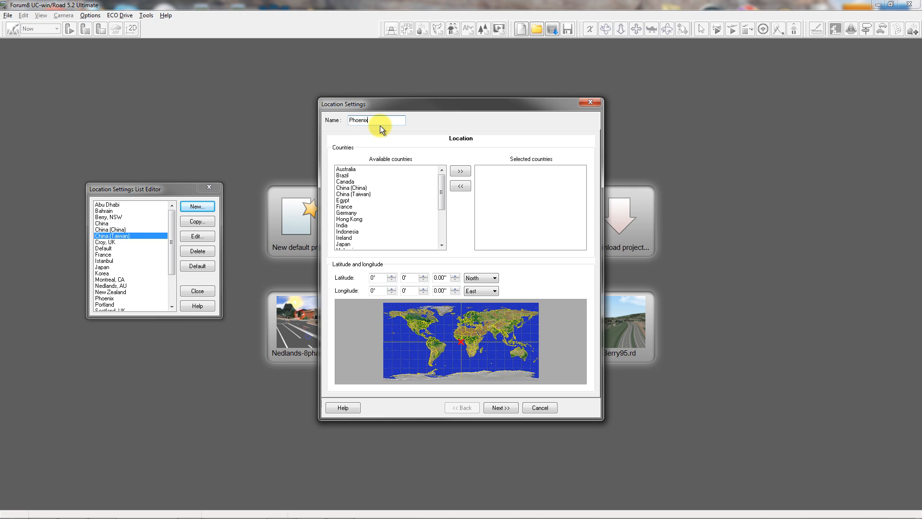
pyautogui.write(', AZ')
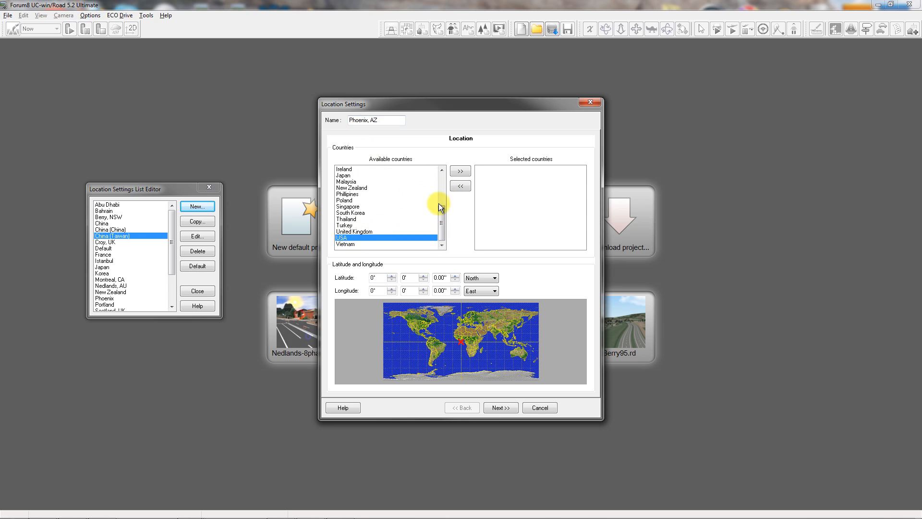
pyautogui.click(460, 170)
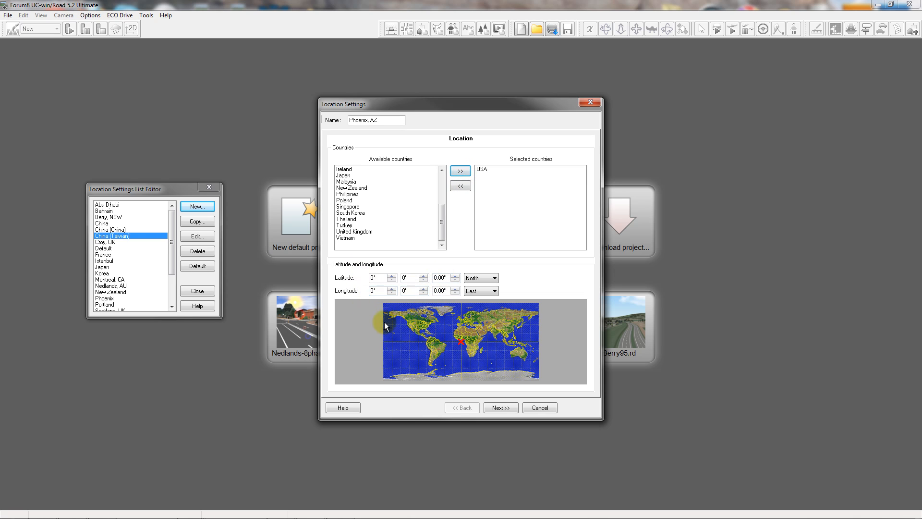
pyautogui.moveTo(414, 330)
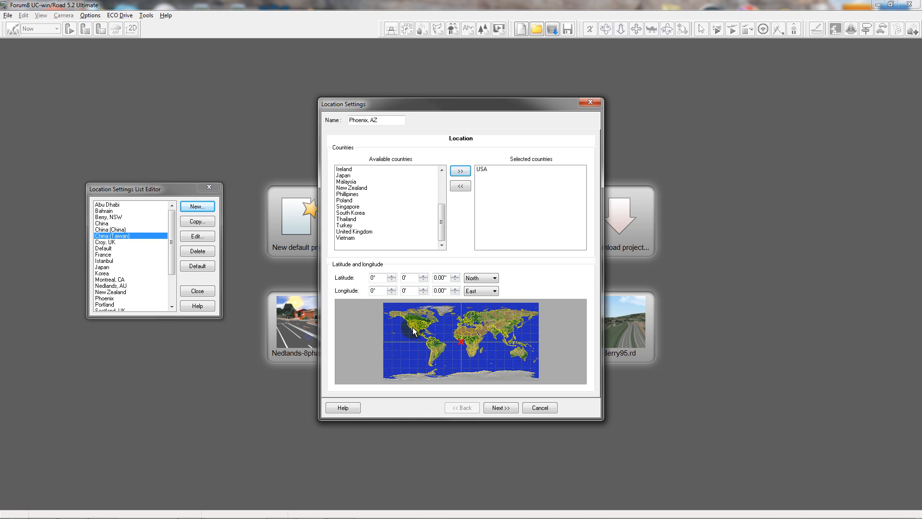
# Mark Arizona on the world map and enter 33°30'47.50" N, 111°57'46.5" W
pyautogui.click(461, 337)
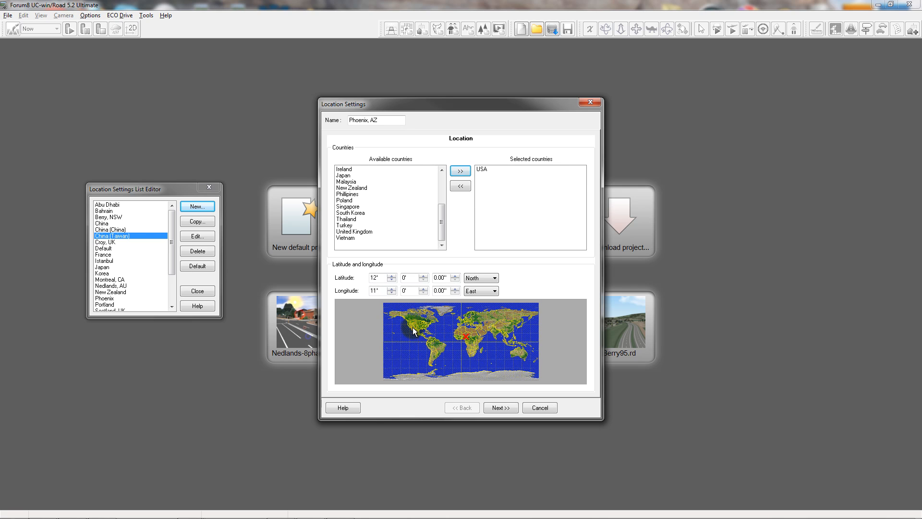
pyautogui.click(420, 356)
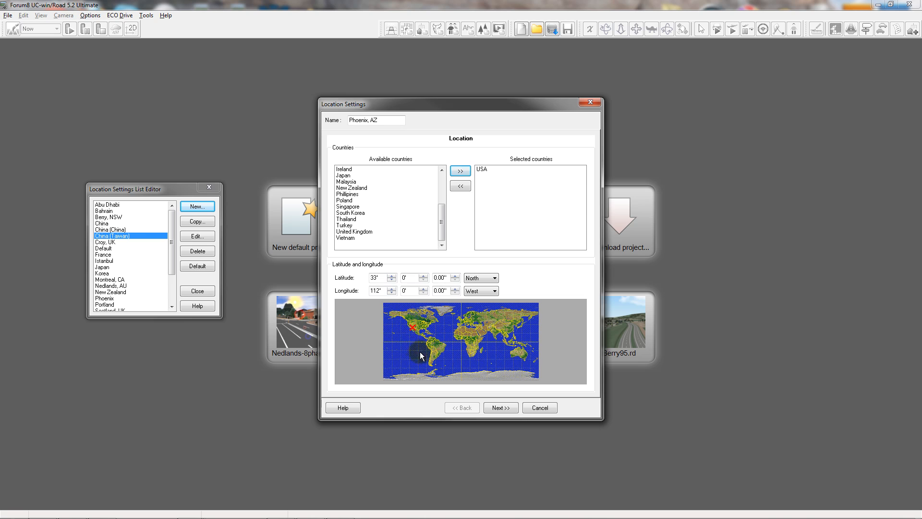
pyautogui.moveTo(408, 364)
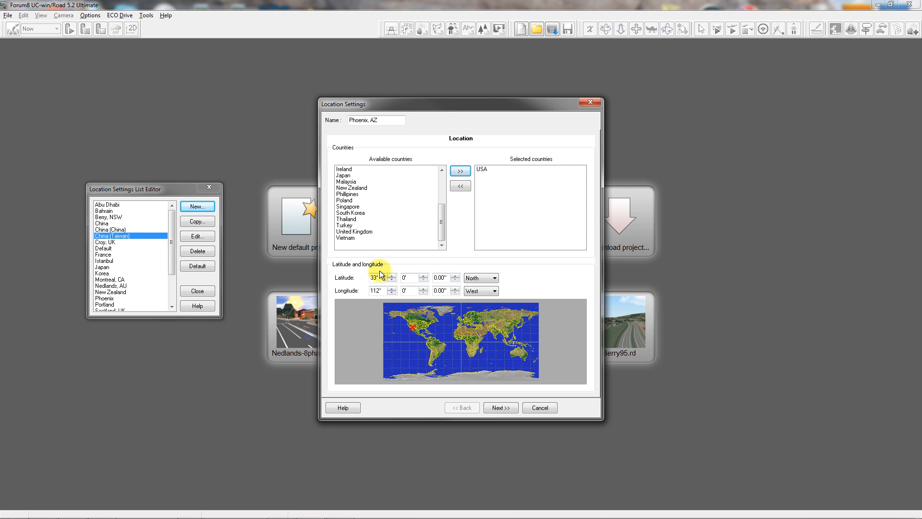
pyautogui.moveTo(384, 333)
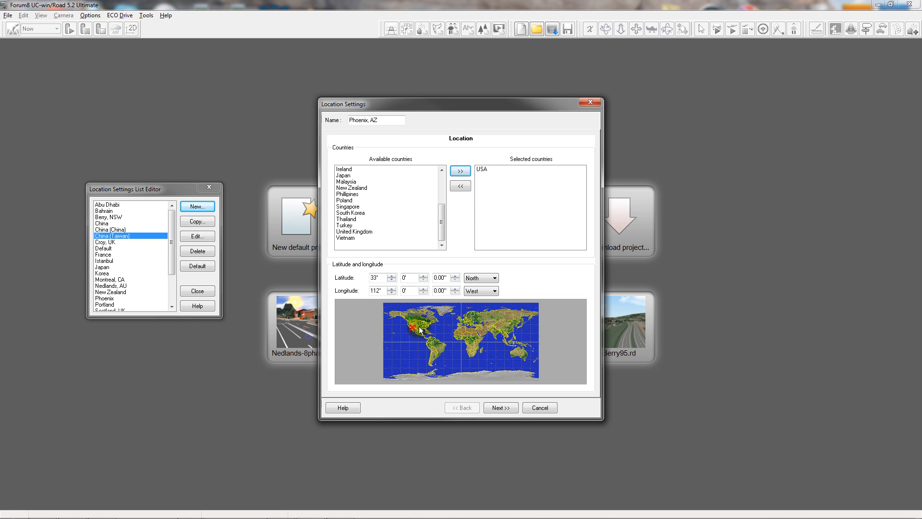
pyautogui.click(379, 277)
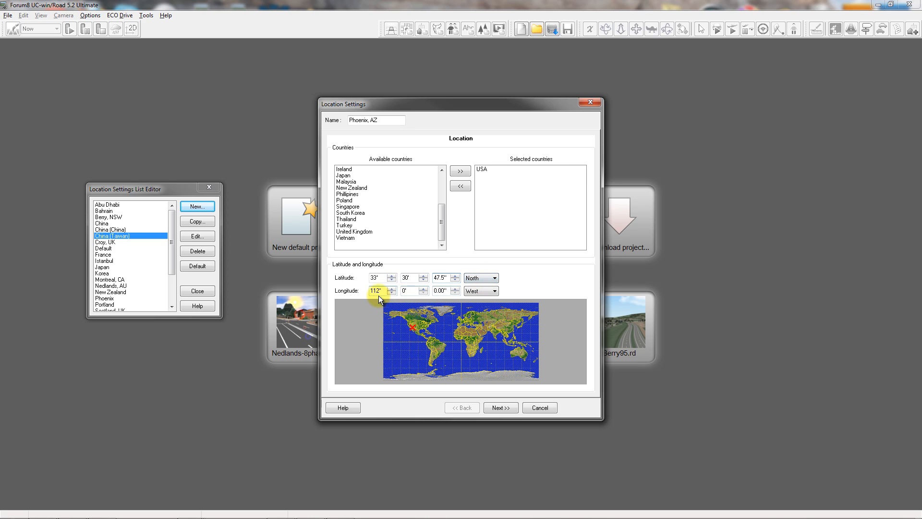
pyautogui.click(391, 288)
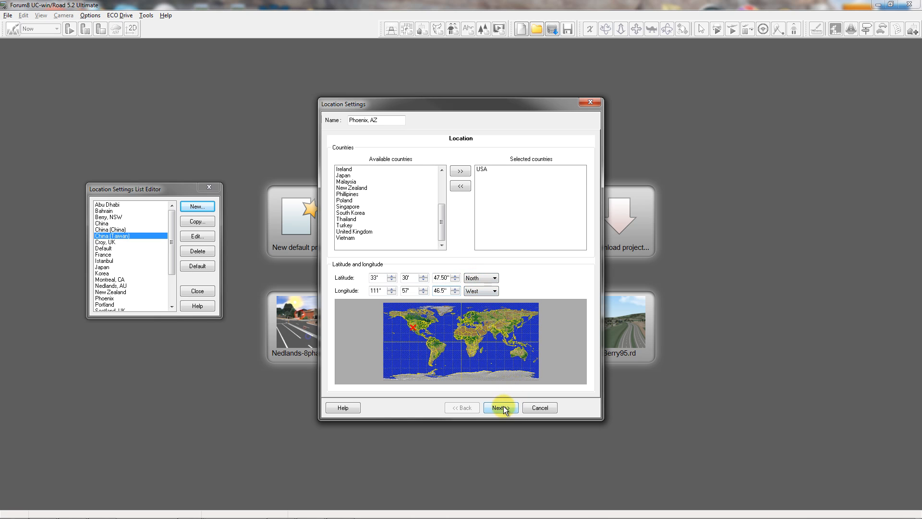
# Set driving on the right for Phoenix, AZ and continue to the driving rules
pyautogui.click(501, 407)
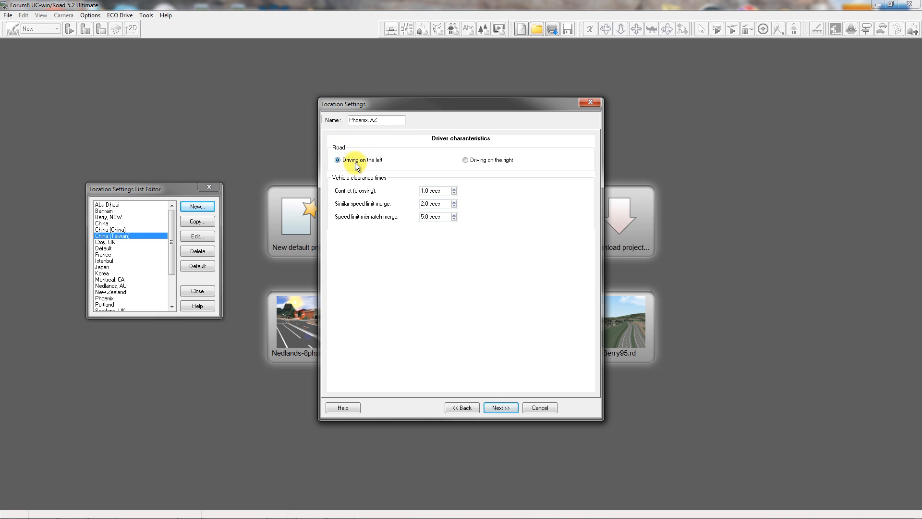
pyautogui.moveTo(464, 161)
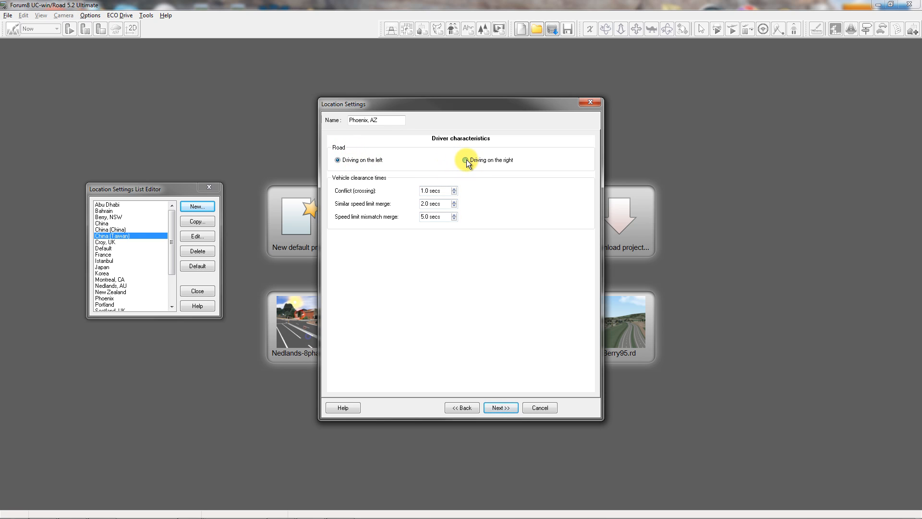
pyautogui.click(465, 160)
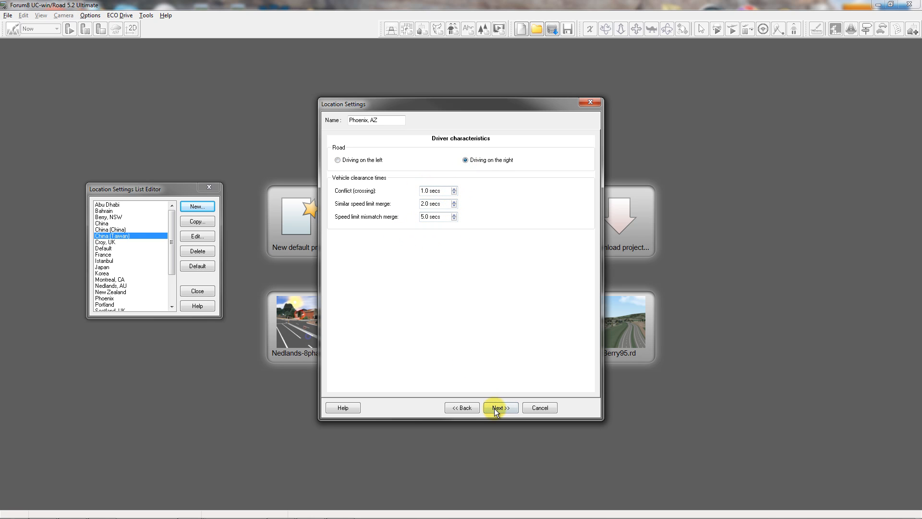
pyautogui.click(500, 408)
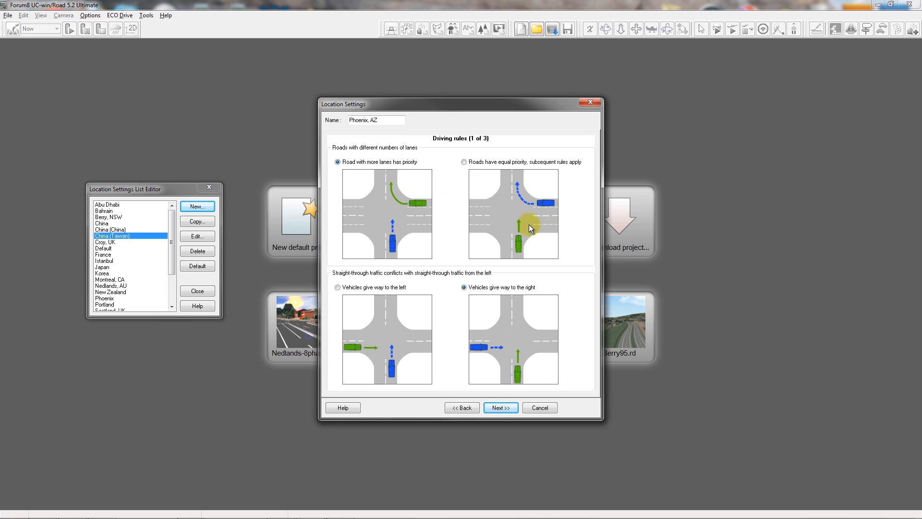
pyautogui.moveTo(524, 197)
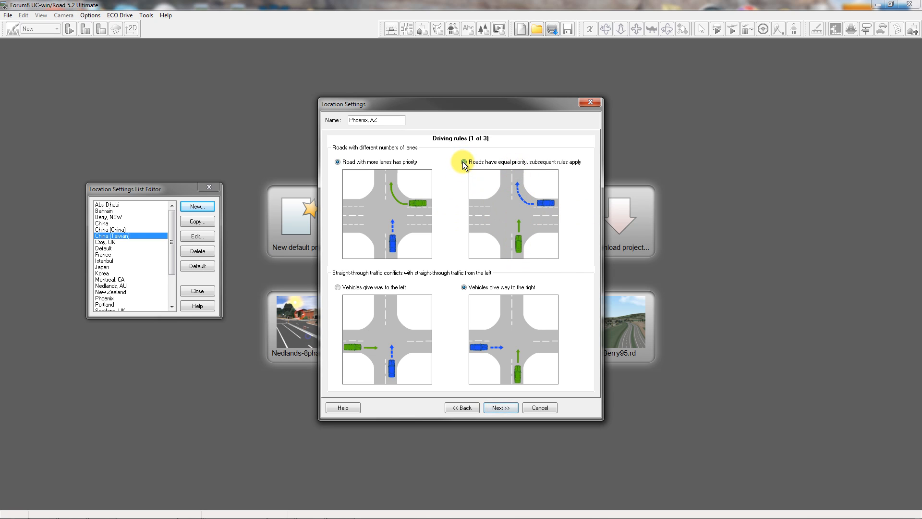
# Give roads equal priority regardless of lane count
pyautogui.click(464, 162)
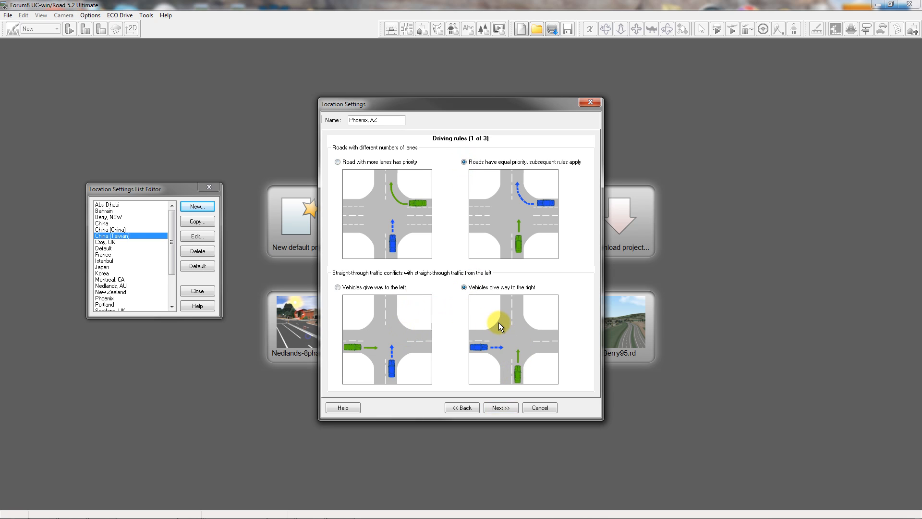
pyautogui.moveTo(507, 363)
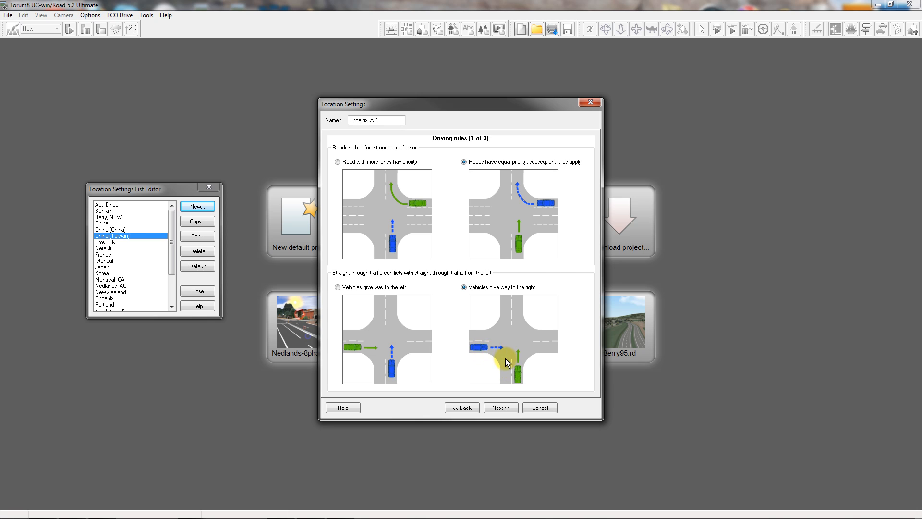
# Keep the left-turn rules and let right turns on red give way instead of stopping
pyautogui.click(499, 407)
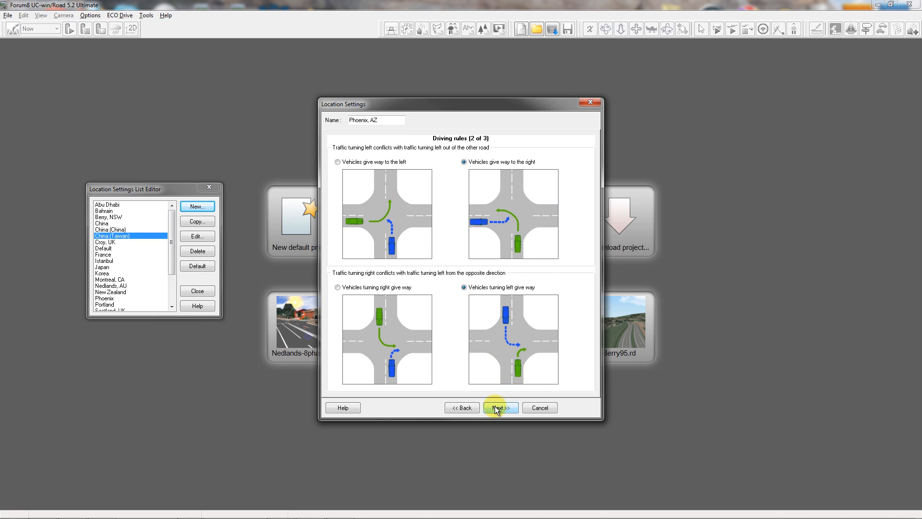
pyautogui.moveTo(430, 194)
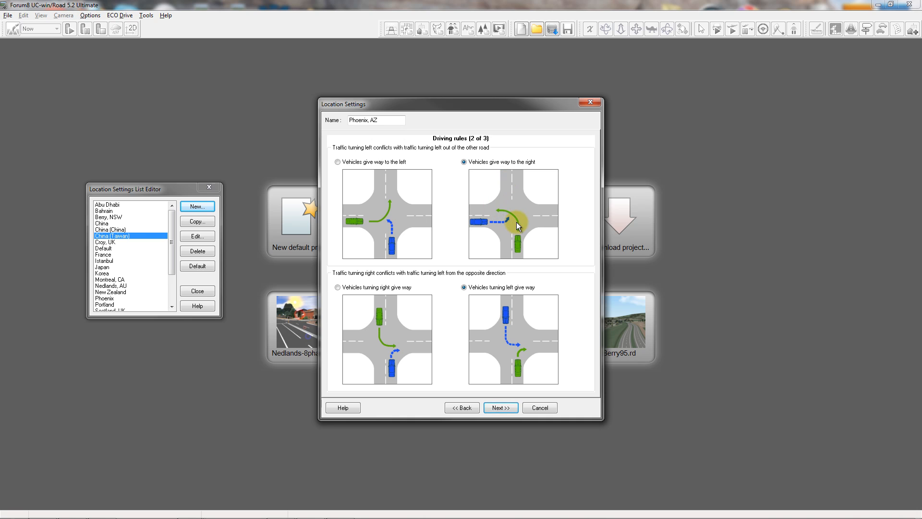
pyautogui.moveTo(516, 366)
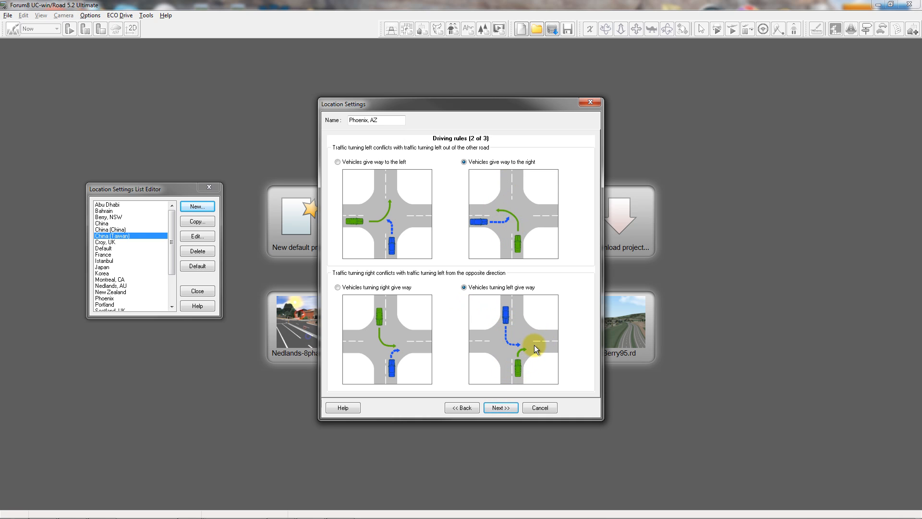
pyautogui.moveTo(540, 361)
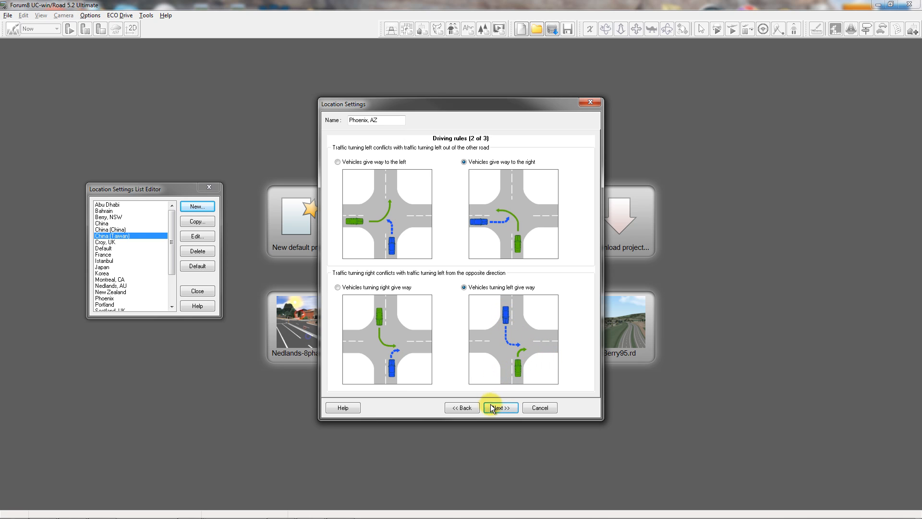
pyautogui.click(499, 407)
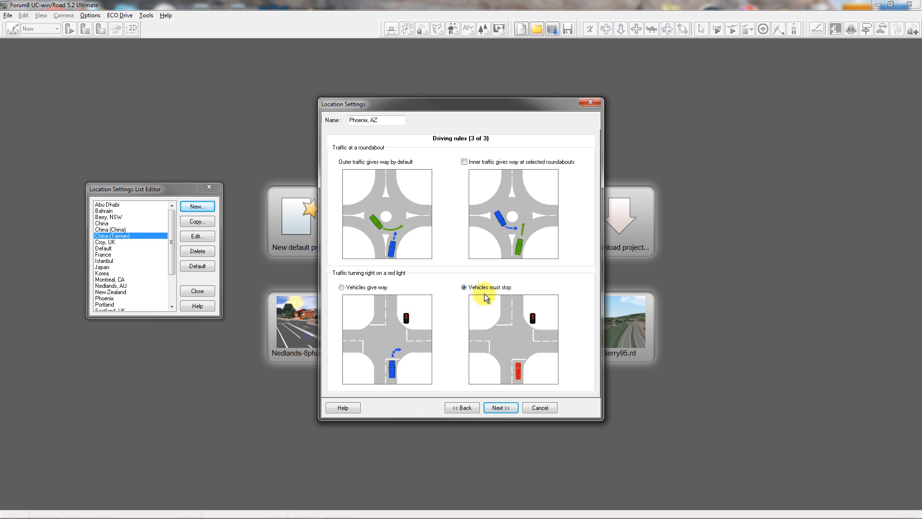
pyautogui.click(341, 288)
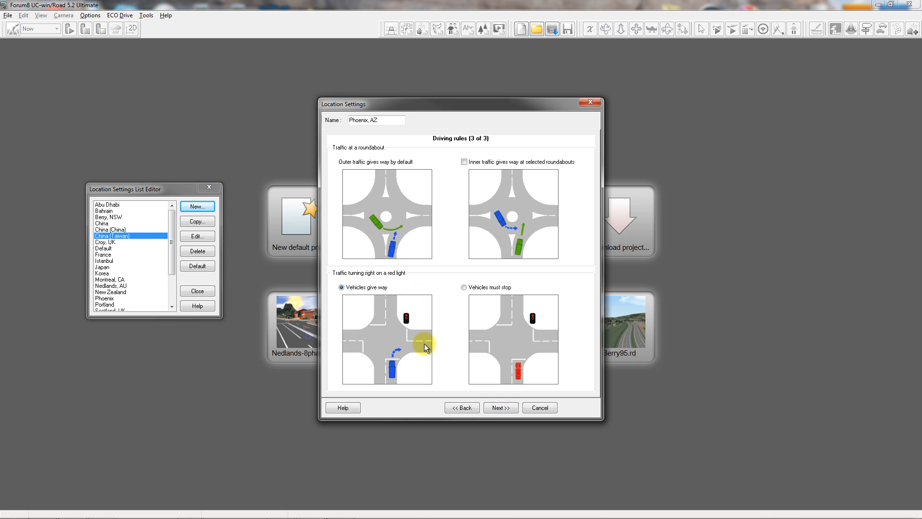
pyautogui.moveTo(422, 344)
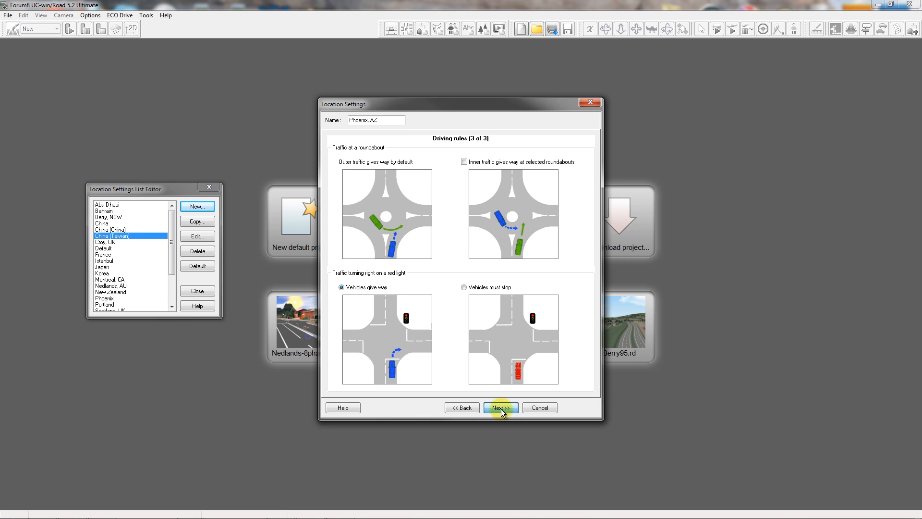
# Make traffic lights vertical and add green, yellow and red arrow lights to the transition
pyautogui.click(499, 408)
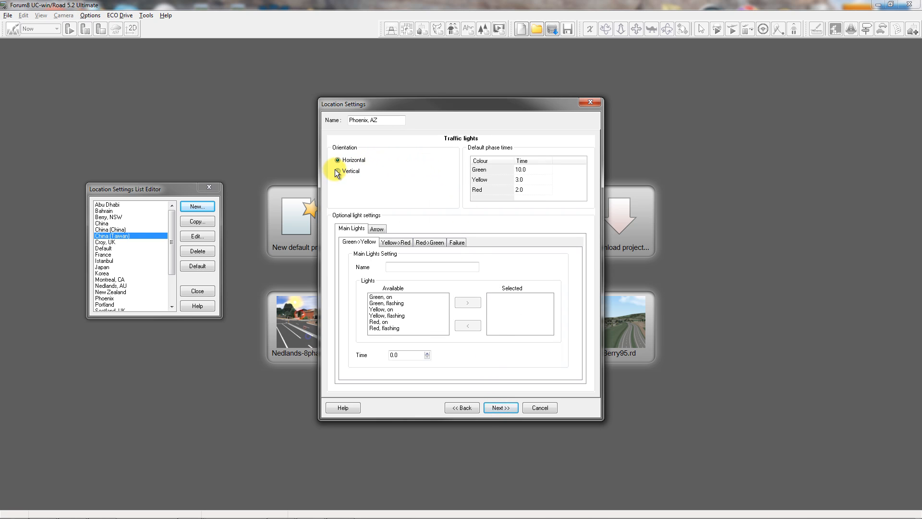
pyautogui.click(337, 171)
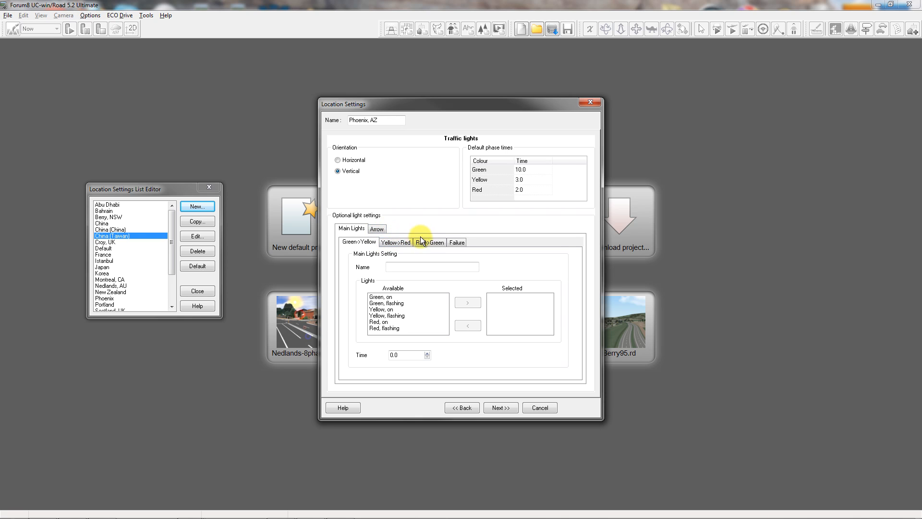
pyautogui.click(377, 229)
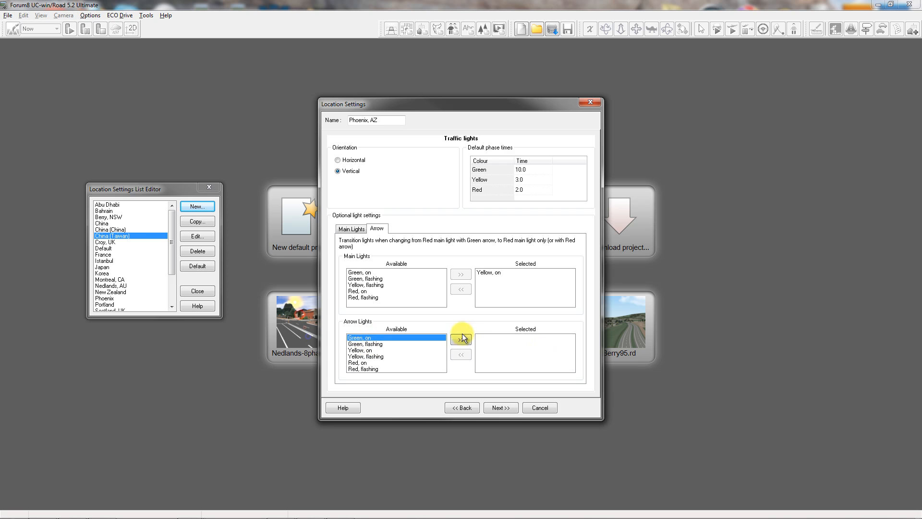
pyautogui.click(461, 340)
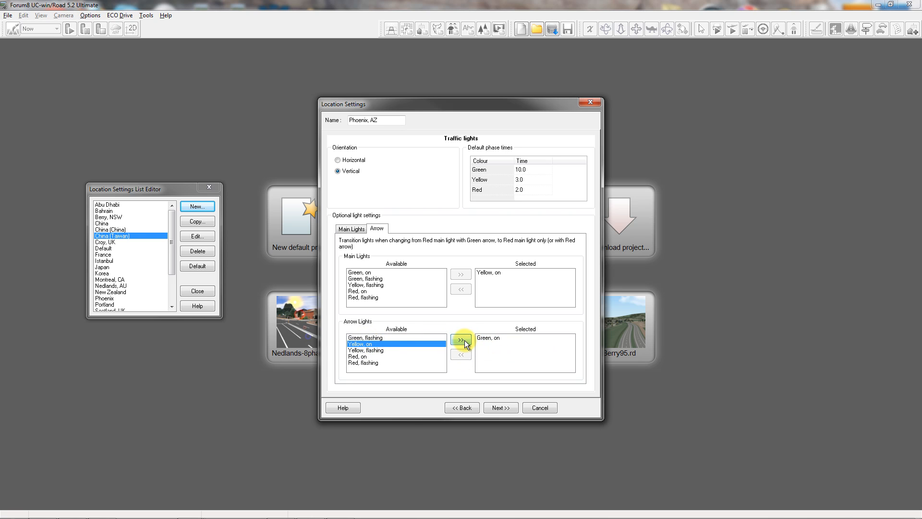
pyautogui.click(460, 340)
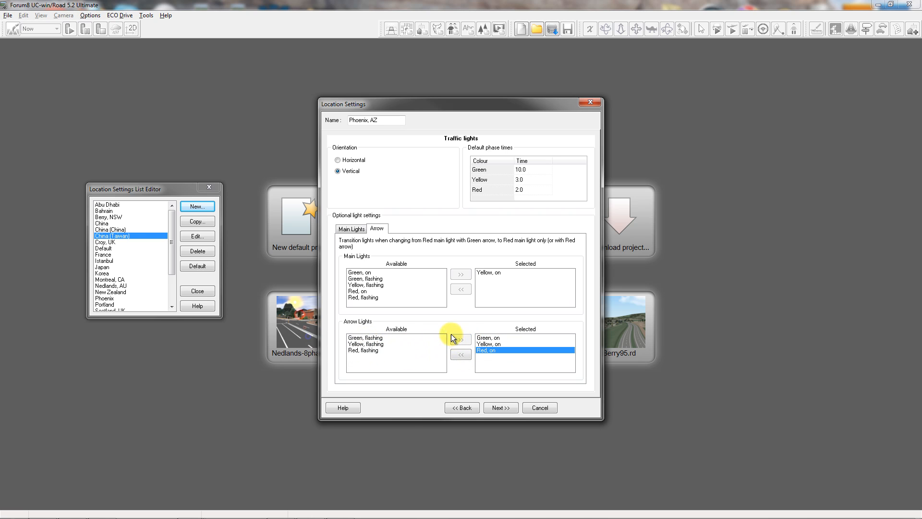
pyautogui.click(350, 228)
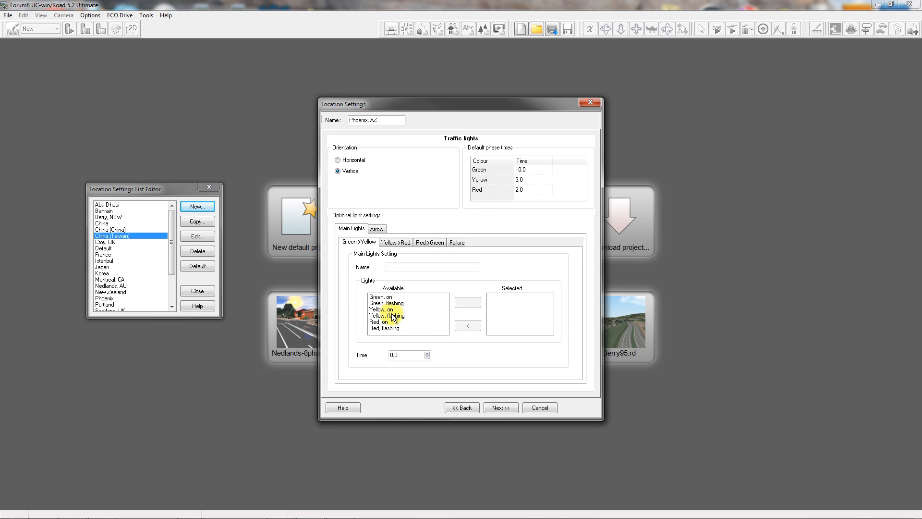
# Add flashing yellow and red main lights for 1.0 s and name the setting 'us'
pyautogui.click(387, 315)
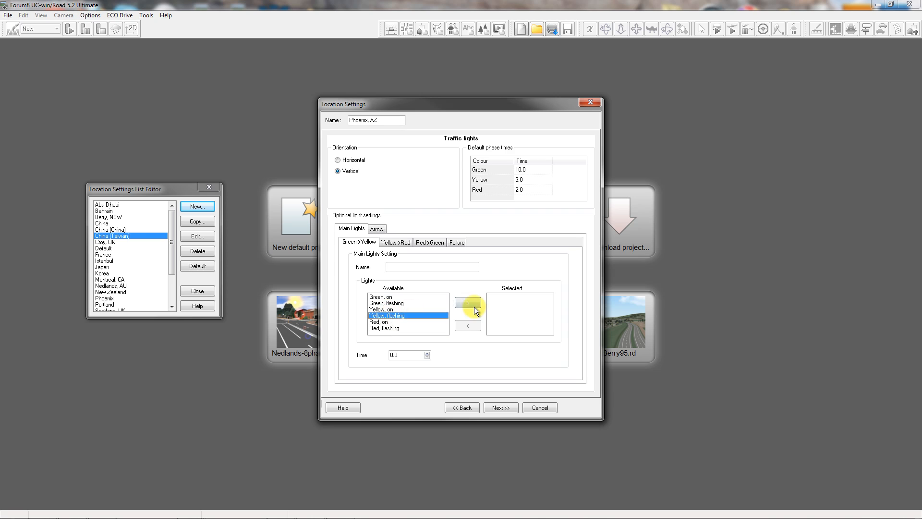
pyautogui.click(467, 302)
pyautogui.write('1')
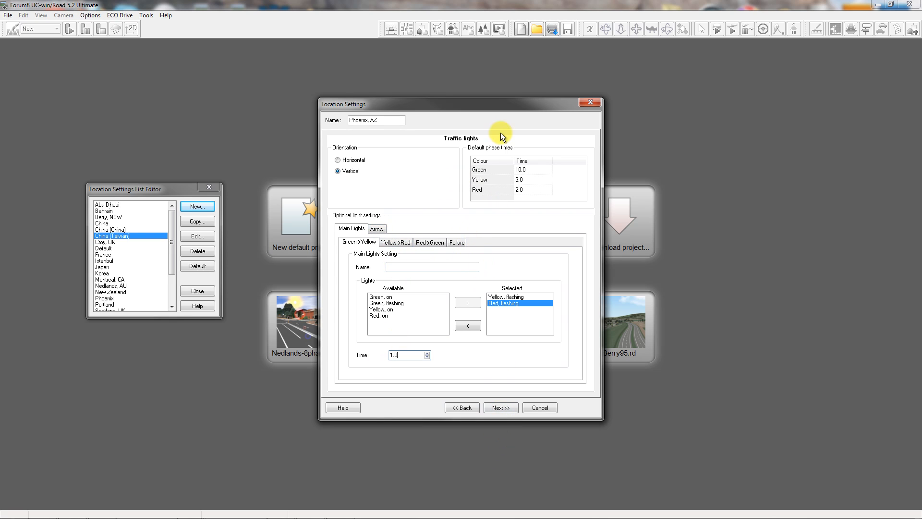
pyautogui.moveTo(511, 210)
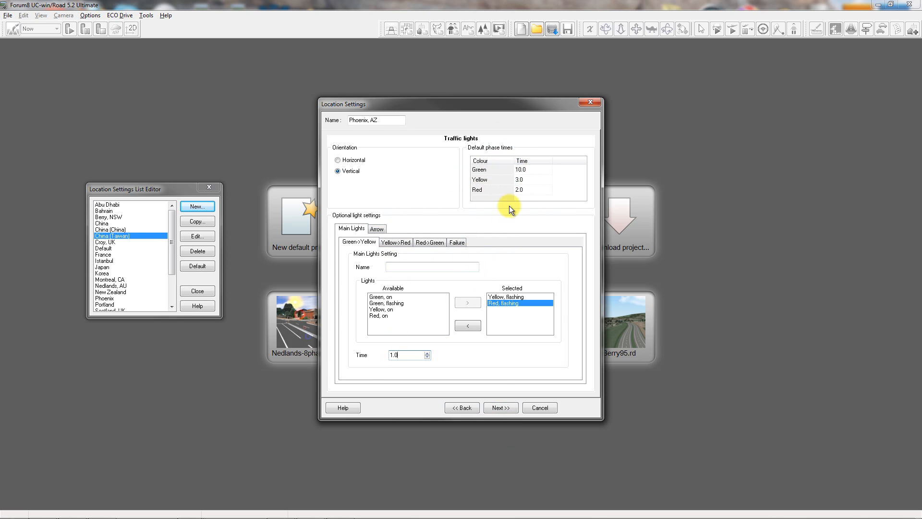
pyautogui.moveTo(537, 495)
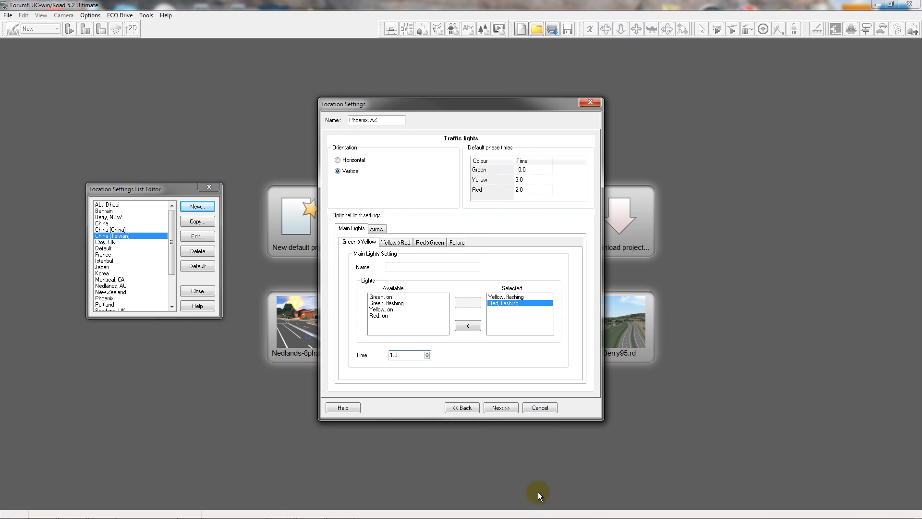
pyautogui.click(500, 407)
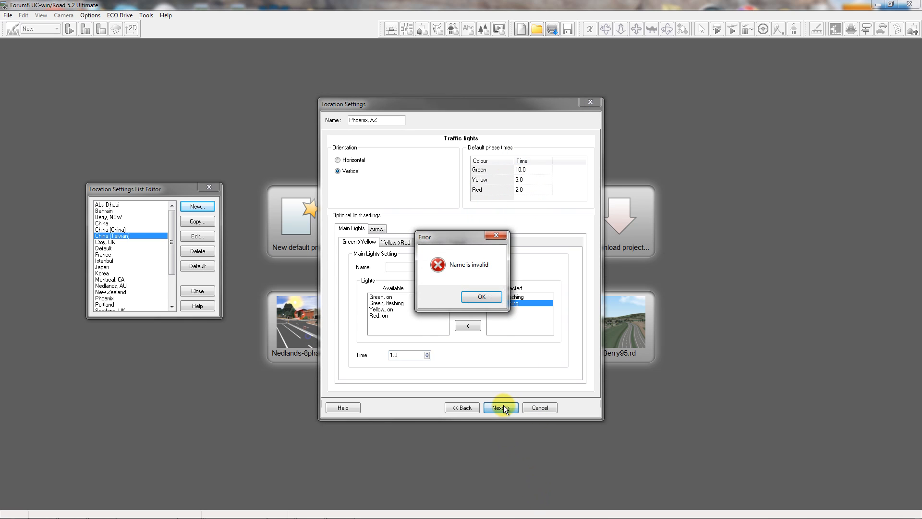
pyautogui.click(482, 297)
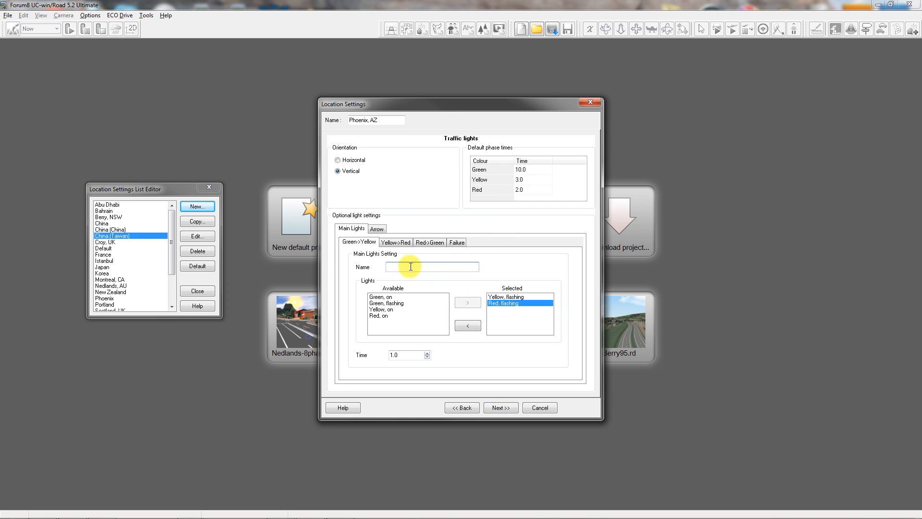
pyautogui.write('us')
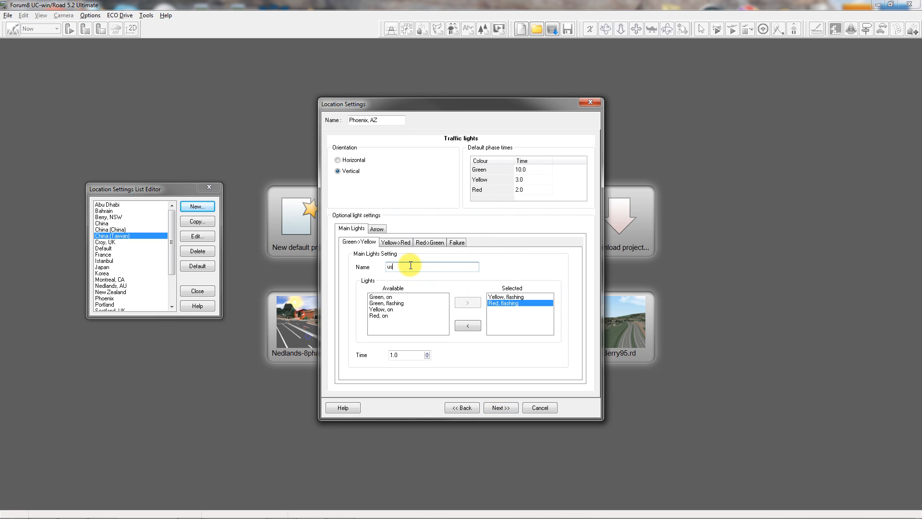
# Add all available models as Phoenix, AZ defaults and continue to traffic profiles
pyautogui.click(500, 407)
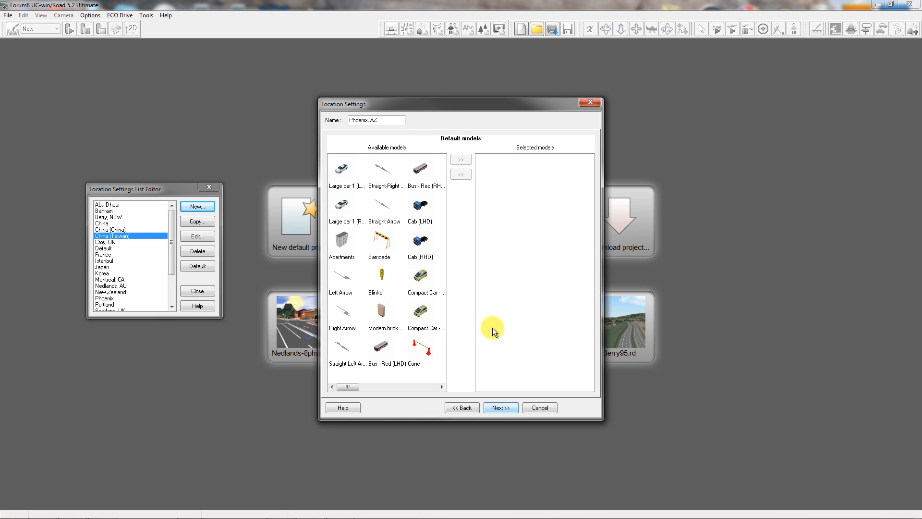
pyautogui.moveTo(393, 356)
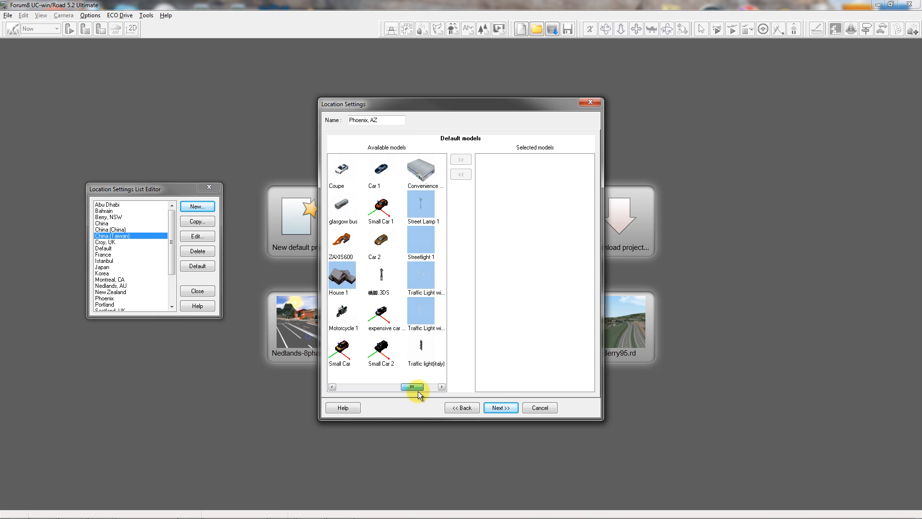
pyautogui.moveTo(414, 386); pyautogui.dragTo(350, 386)
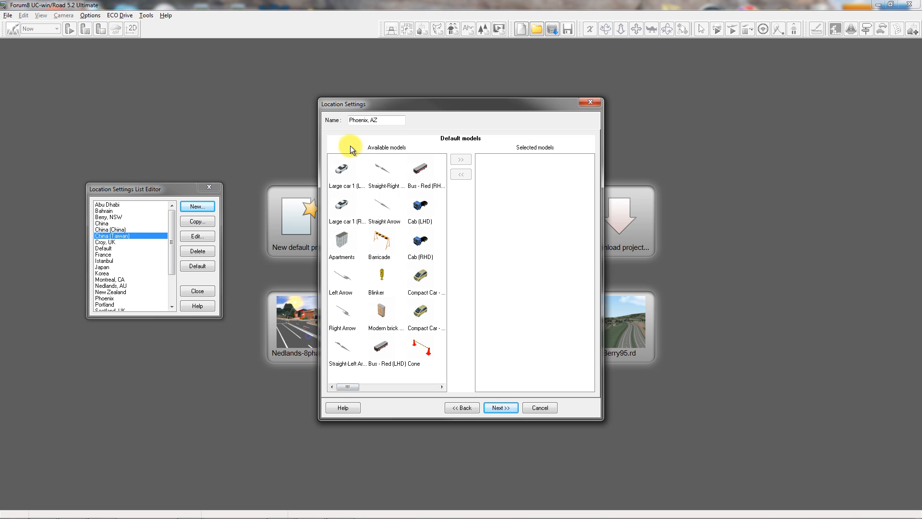
pyautogui.moveTo(388, 312)
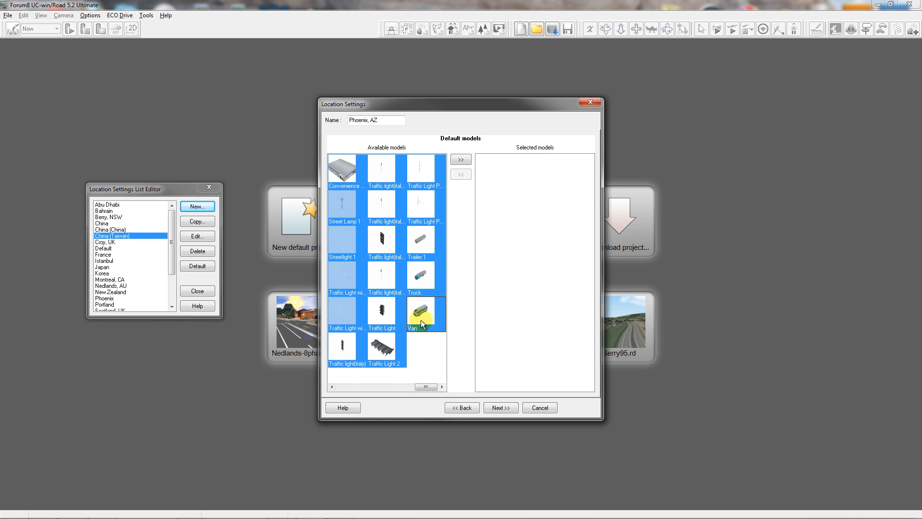
pyautogui.click(461, 160)
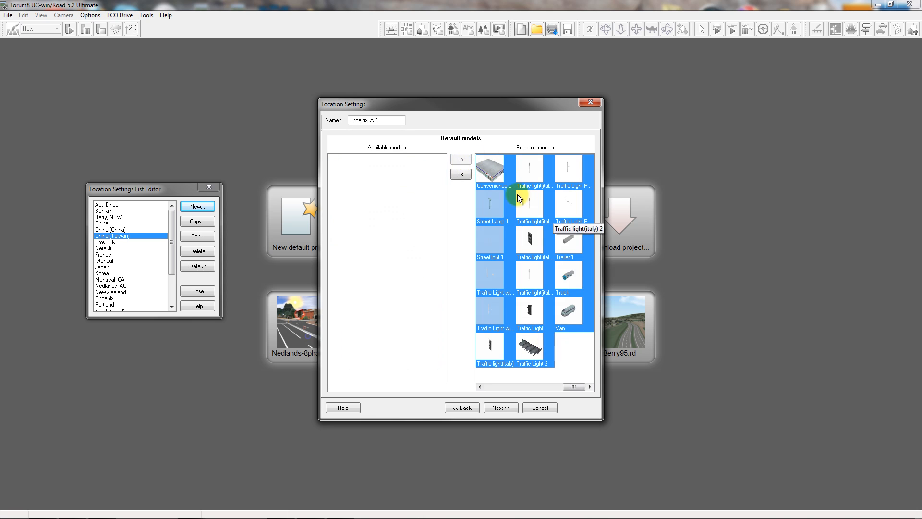
pyautogui.moveTo(572, 197)
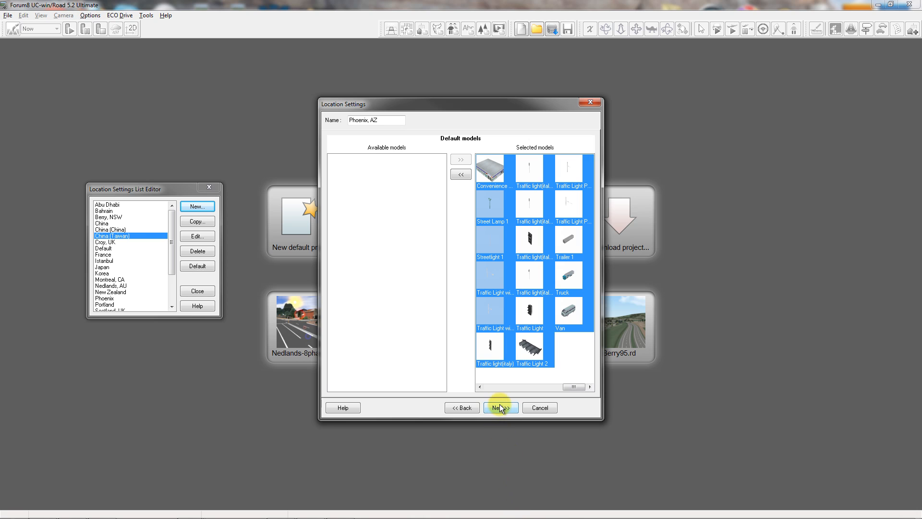
pyautogui.click(499, 407)
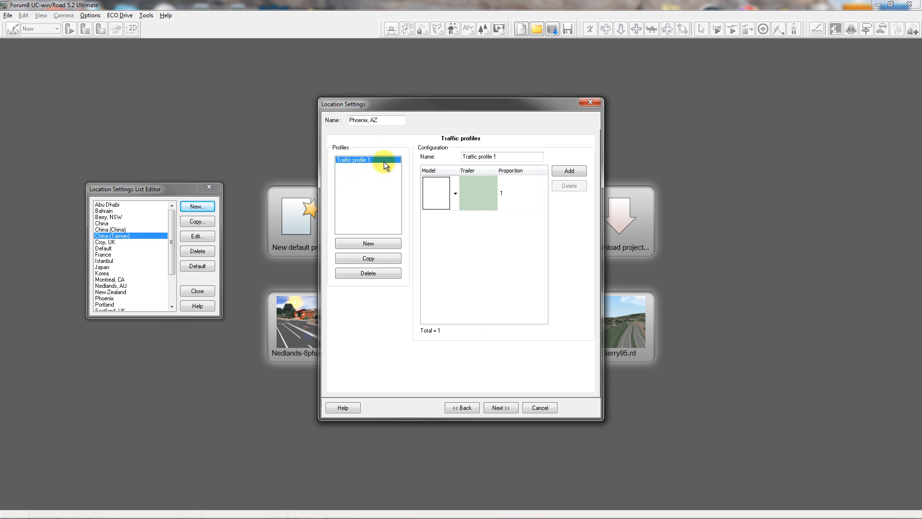
# Add large car, compact car and red bus rows to Traffic profile 1 and proceed with Next
pyautogui.click(454, 193)
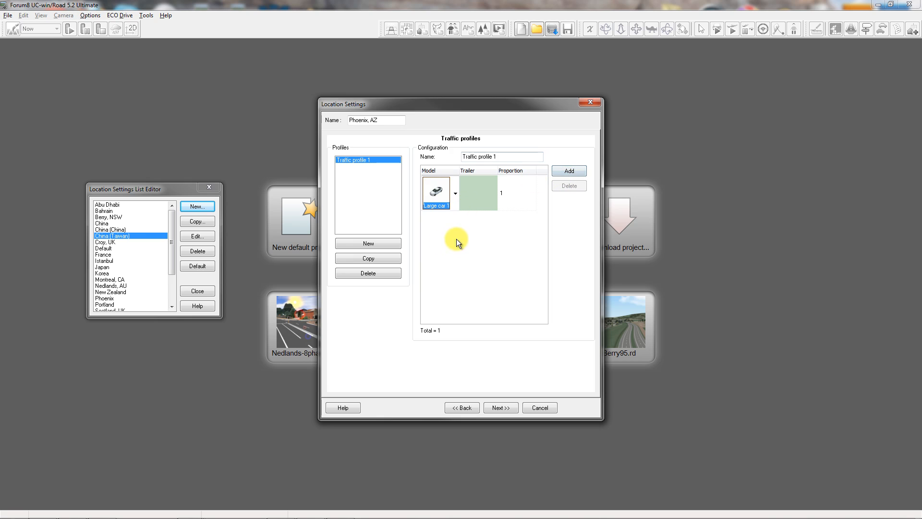
pyautogui.moveTo(480, 283)
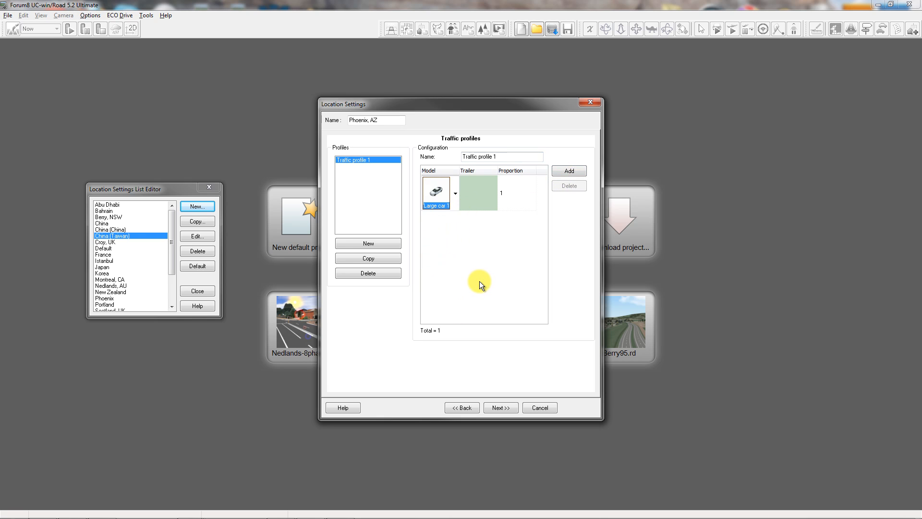
pyautogui.moveTo(429, 247)
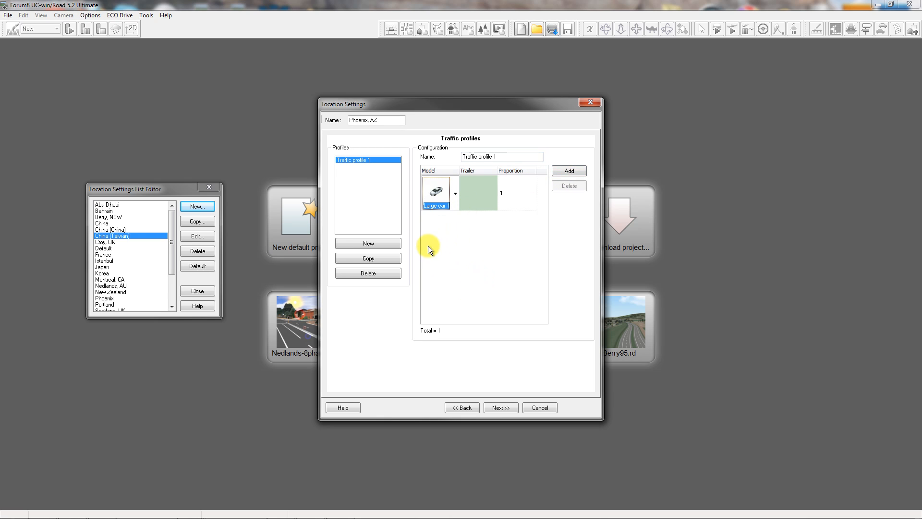
pyautogui.click(568, 170)
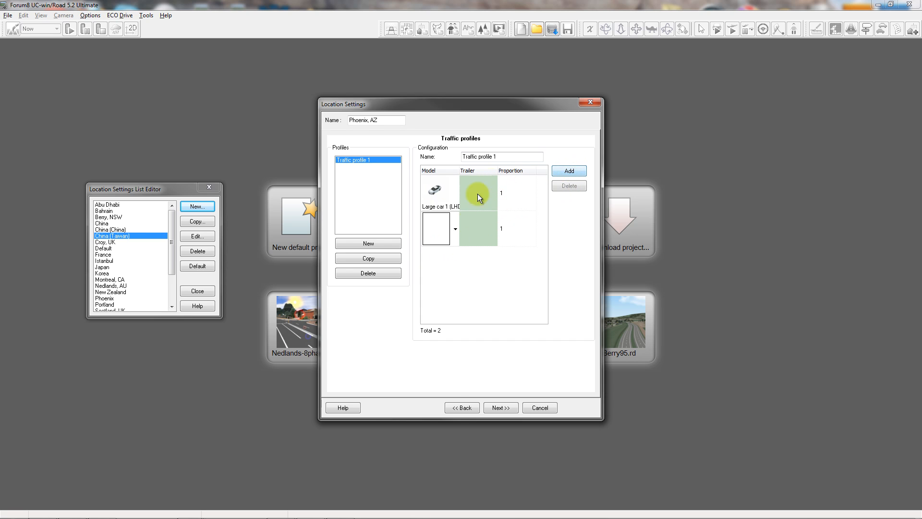
pyautogui.click(435, 228)
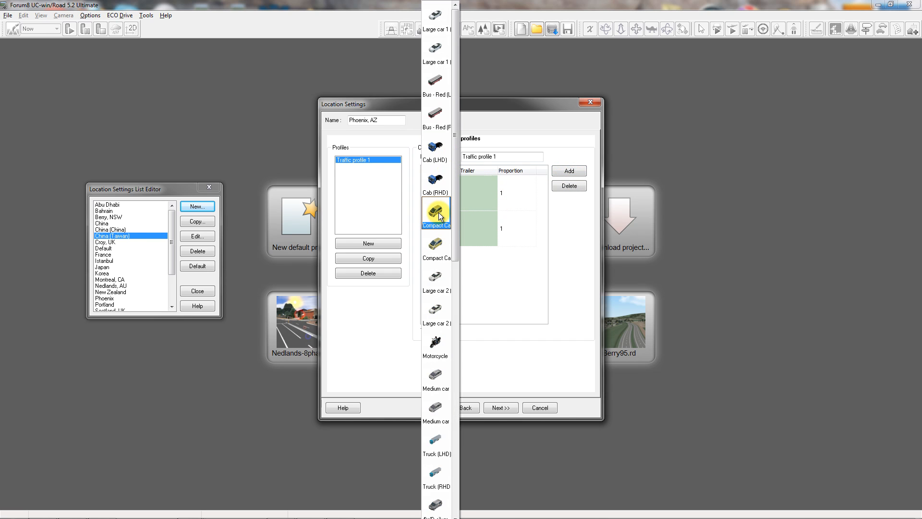
pyautogui.click(435, 210)
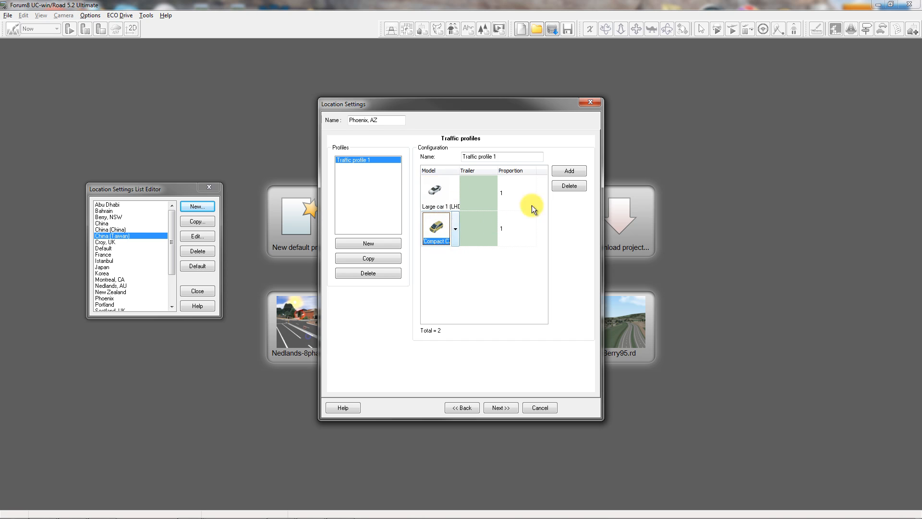
pyautogui.click(454, 228)
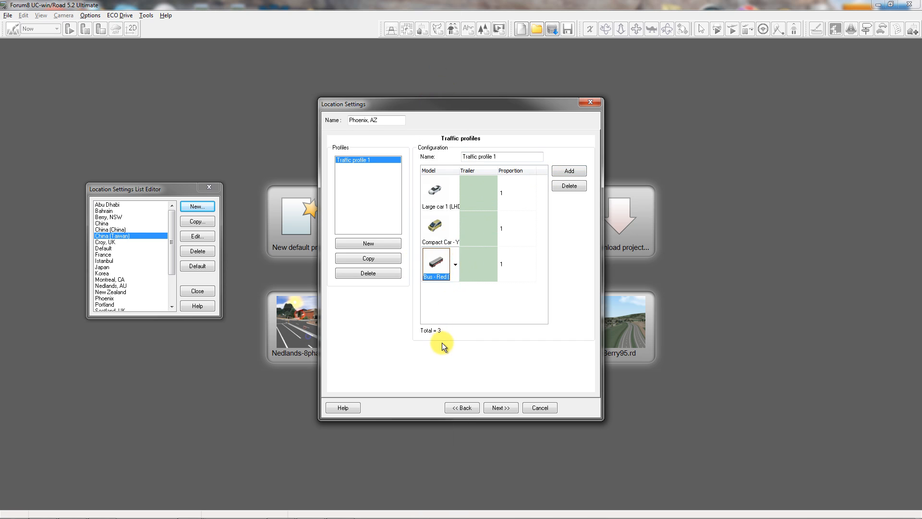
pyautogui.click(500, 407)
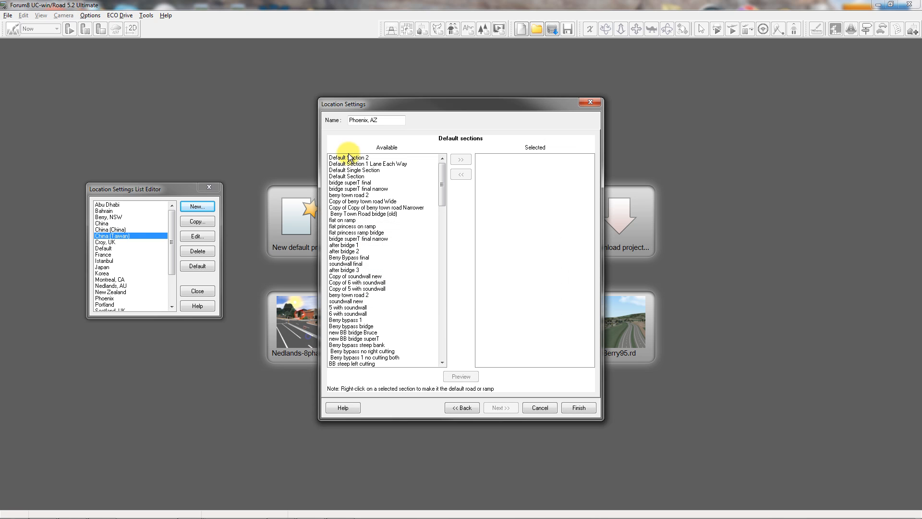
# Add the three Default sections to the Phoenix, AZ setting's chosen sections
pyautogui.click(348, 157)
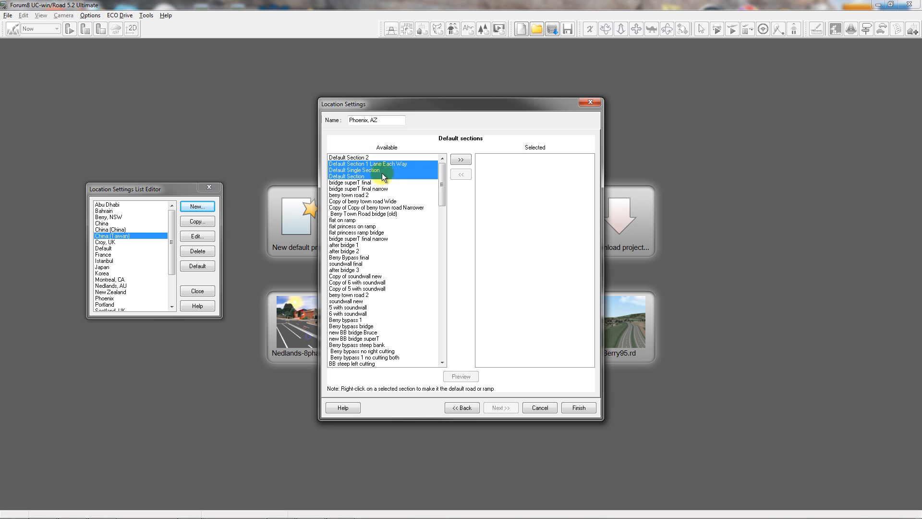
pyautogui.click(462, 159)
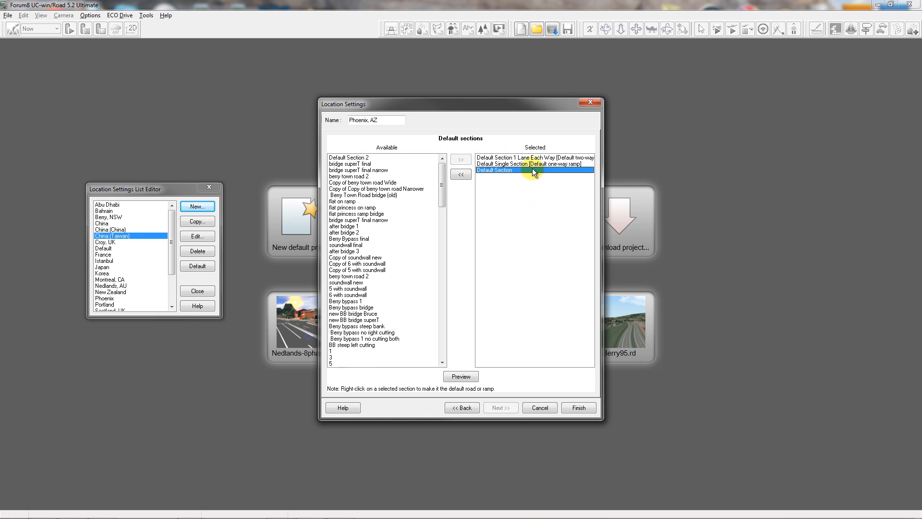
pyautogui.click(532, 157)
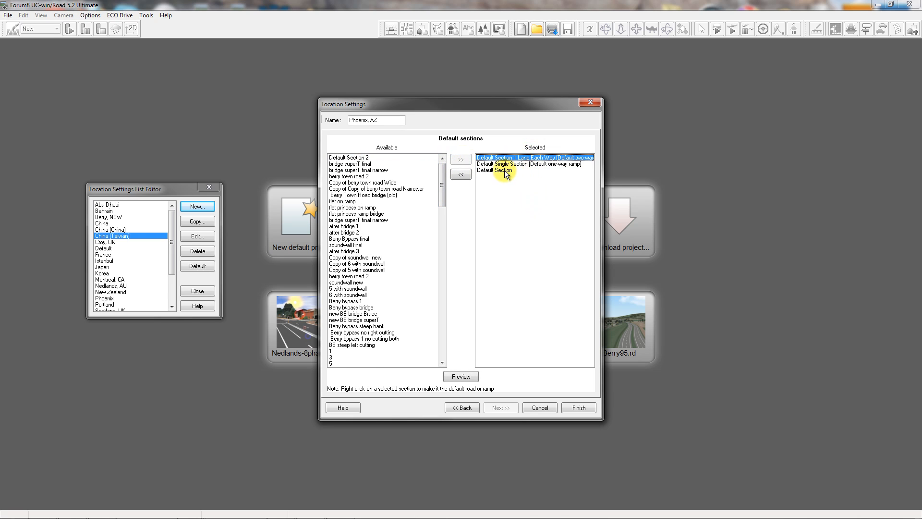
pyautogui.click(497, 170)
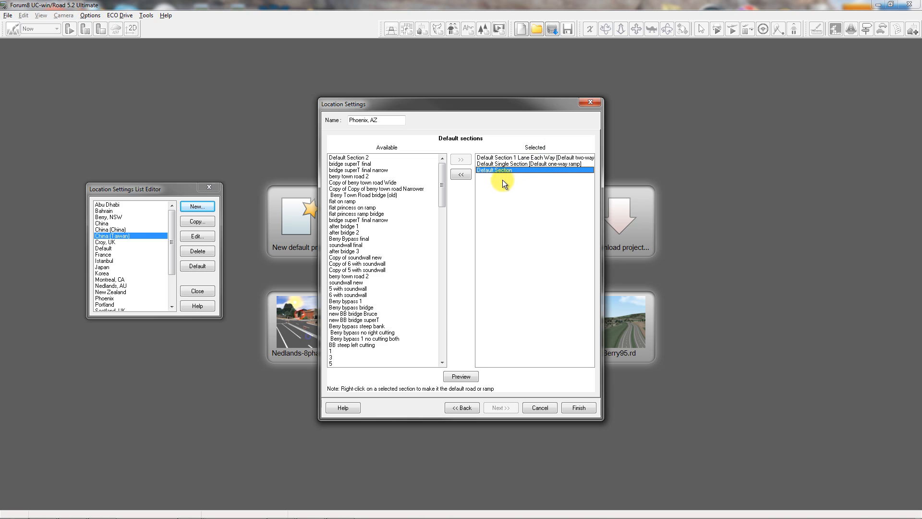
# Make Default Section the default two-way road and finish creating Phoenix, AZ
pyautogui.rightClick(494, 170)
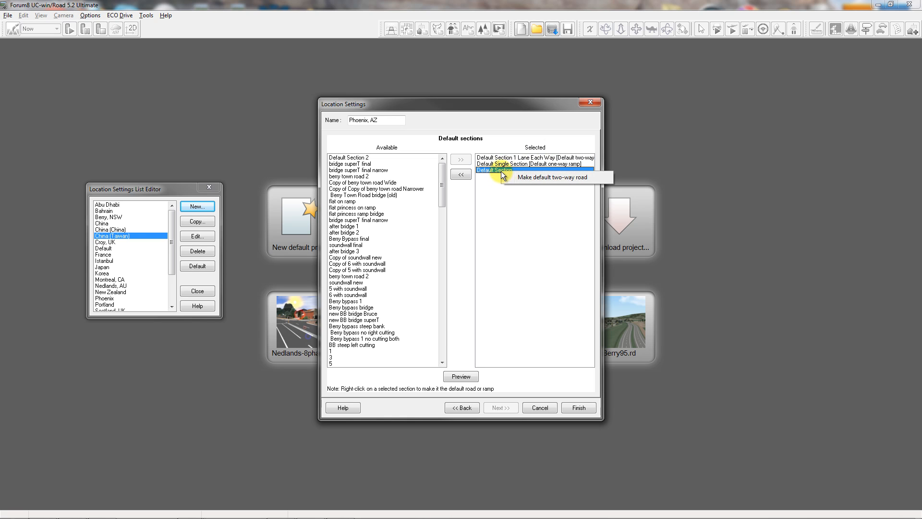
pyautogui.click(551, 178)
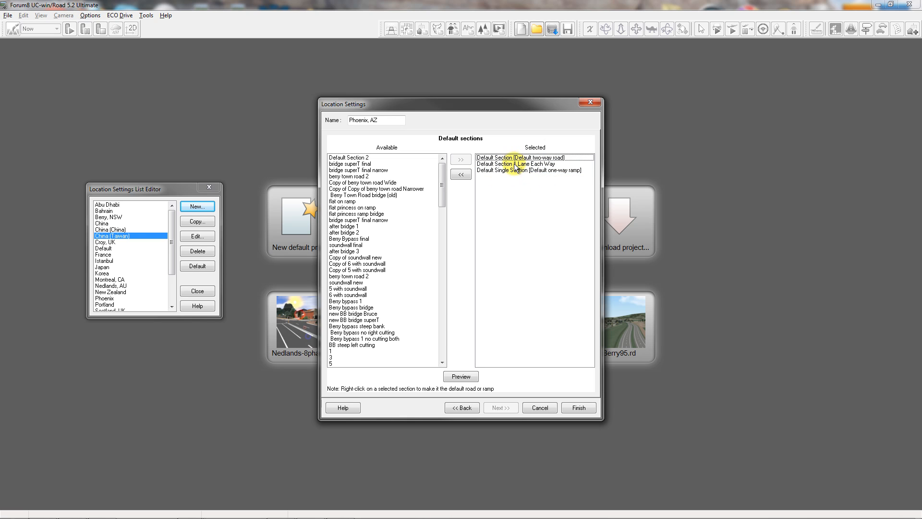
pyautogui.rightClick(517, 163)
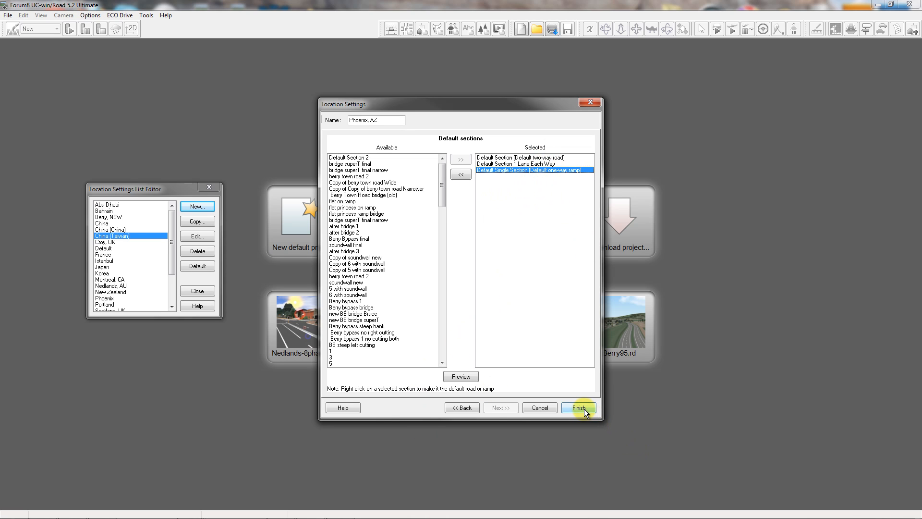
pyautogui.click(577, 407)
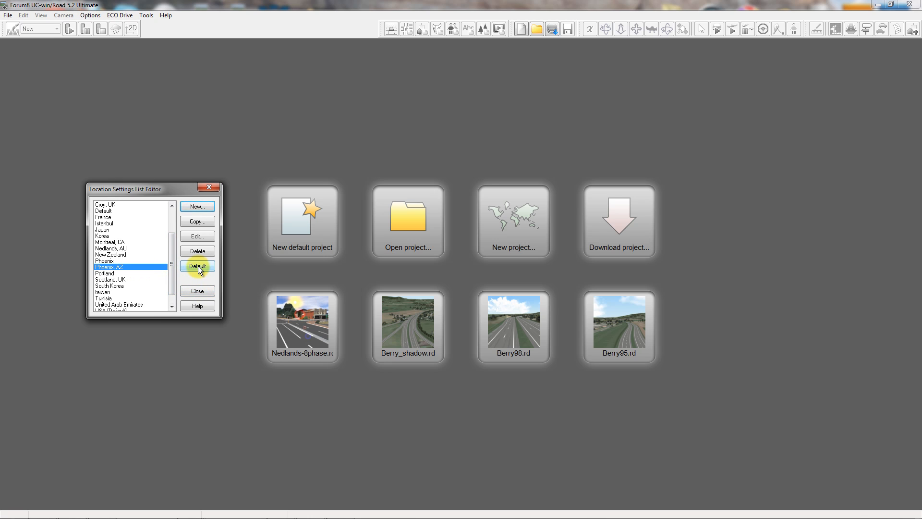
# Mark Phoenix, AZ as the default location and close the Location Settings List Editor
pyautogui.click(197, 266)
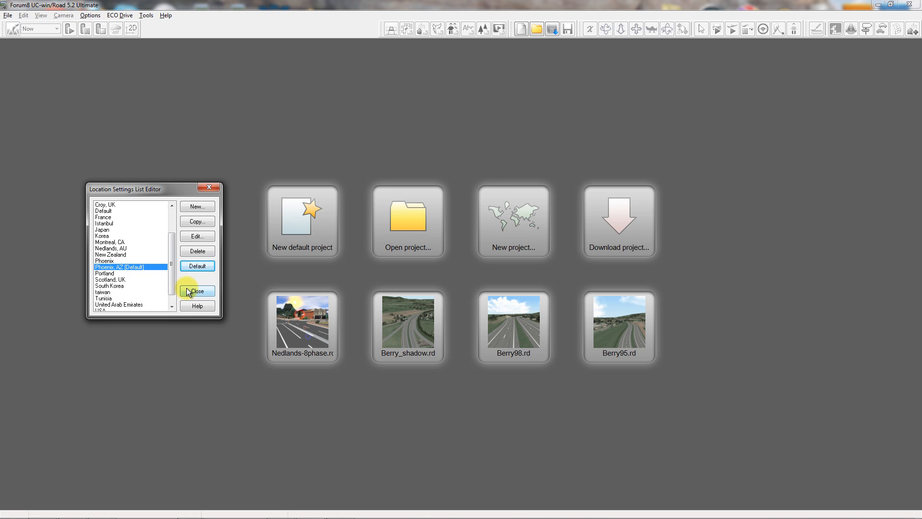
pyautogui.click(196, 290)
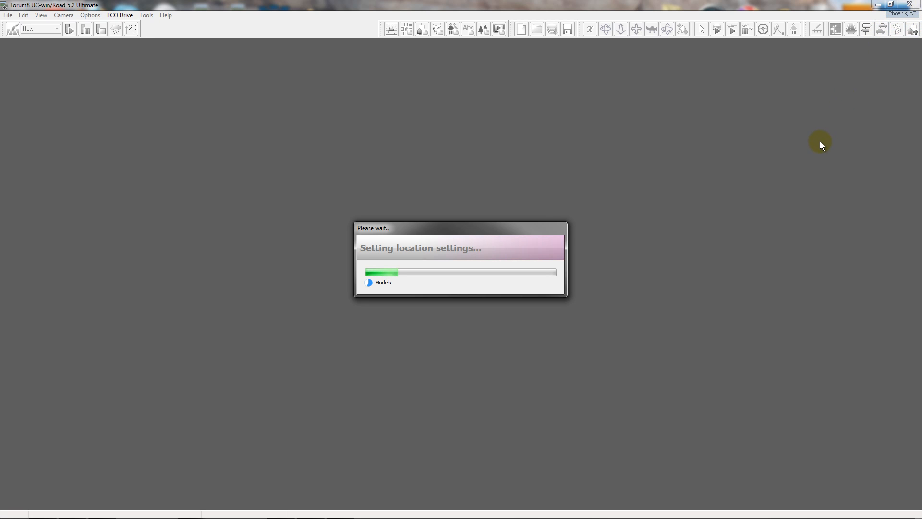
pyautogui.moveTo(817, 137)
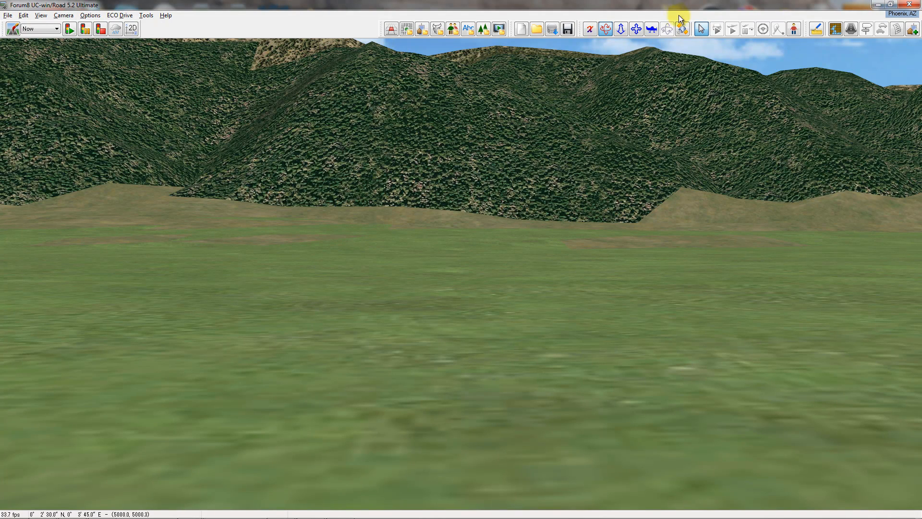
pyautogui.moveTo(654, 16)
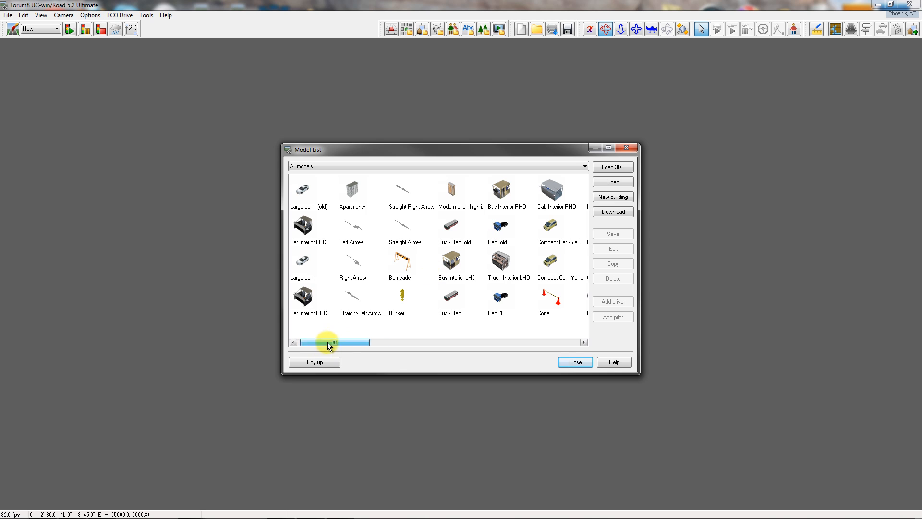
pyautogui.moveTo(328, 342); pyautogui.dragTo(532, 342)
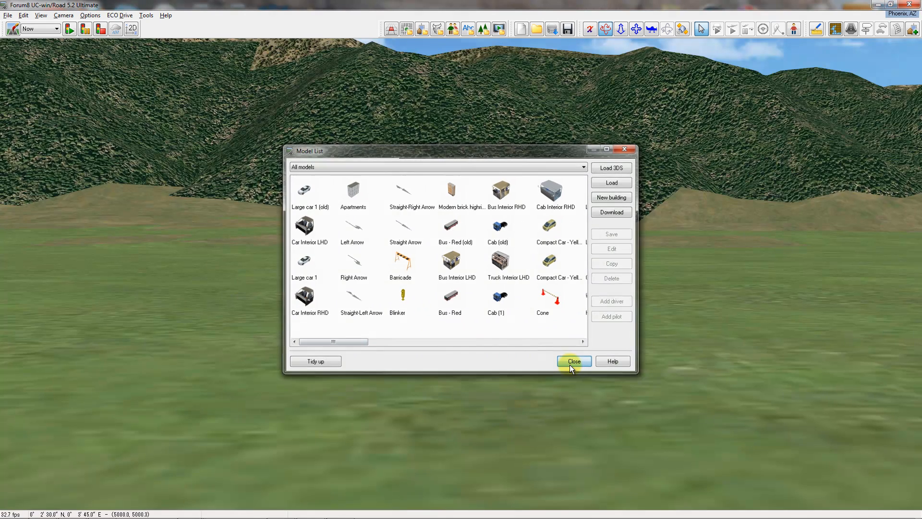
pyautogui.click(573, 361)
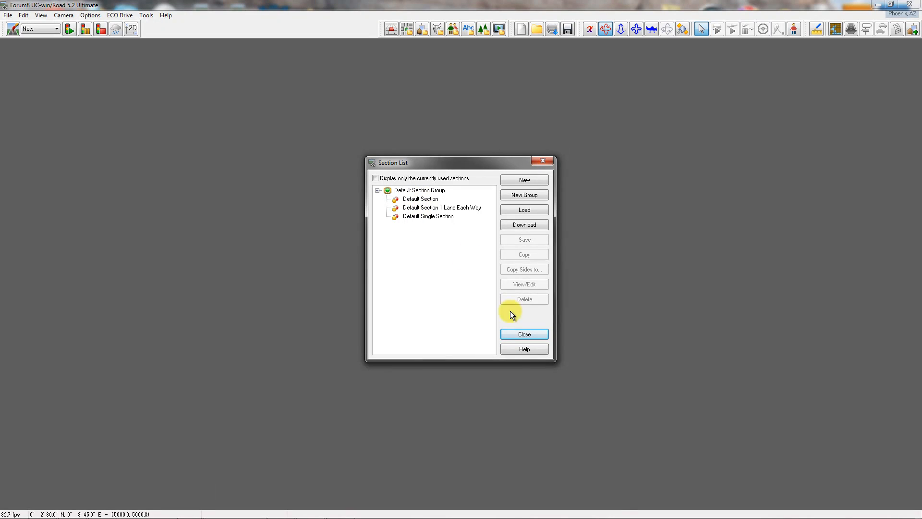
pyautogui.click(523, 333)
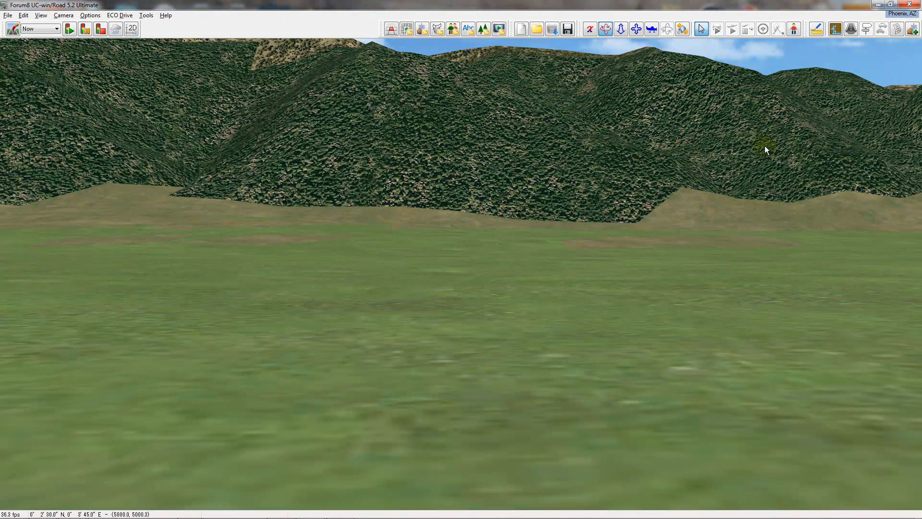
pyautogui.moveTo(120, 63)
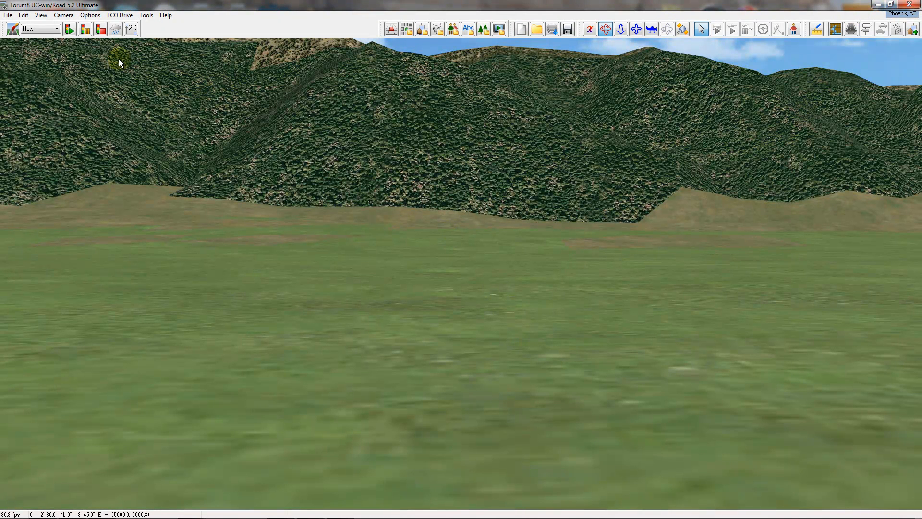